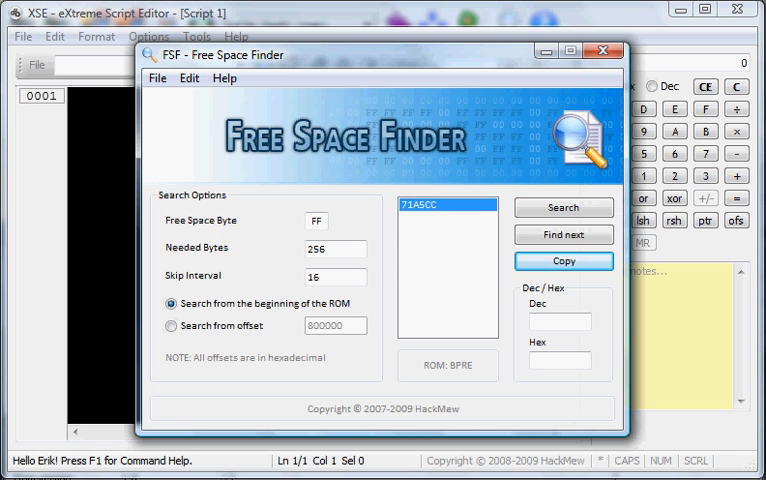
mouse_move(503, 320)
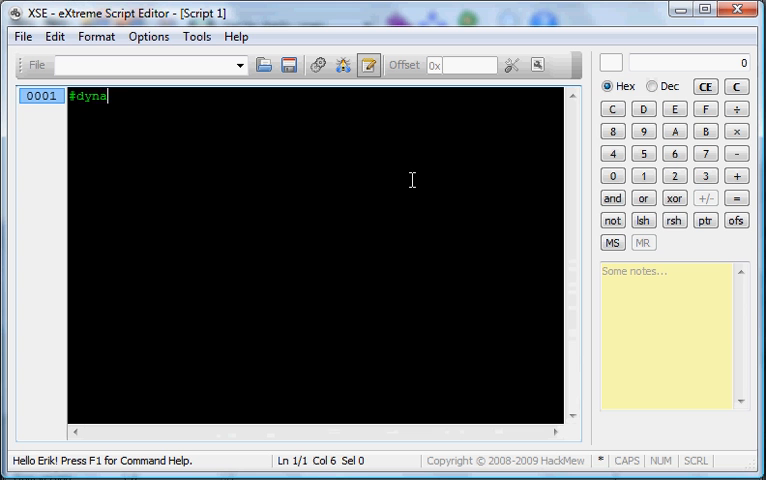
text(mic 0x71A5CC)
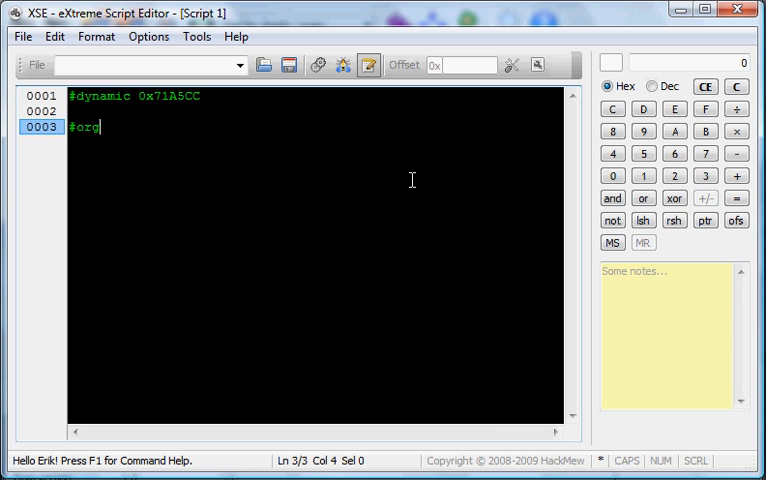
text(@start)
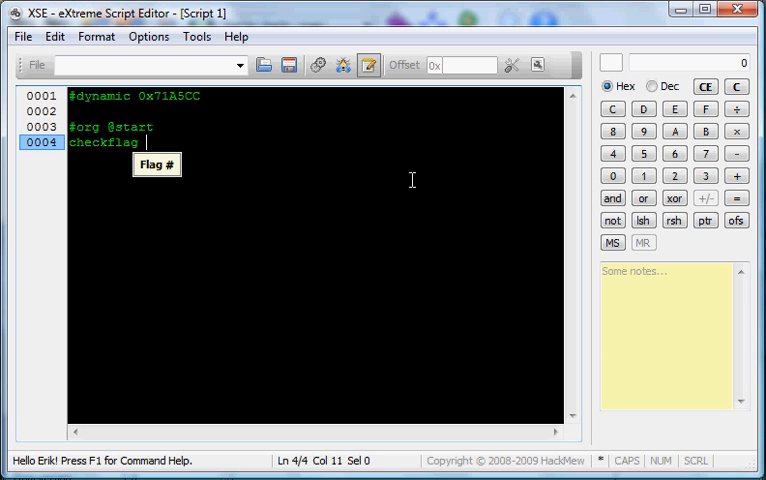
text(0x2)
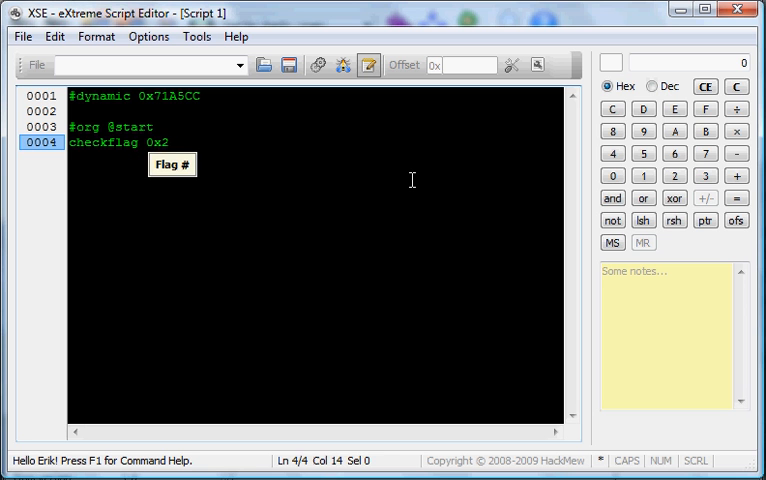
text(if)
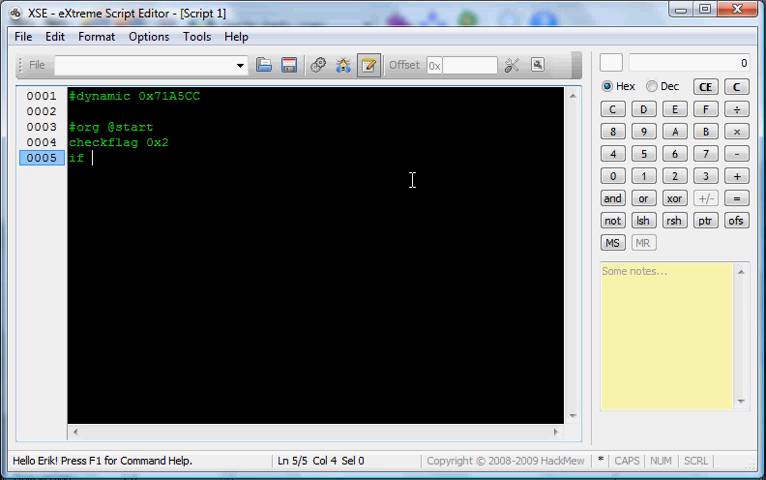
text(0x1 goto)
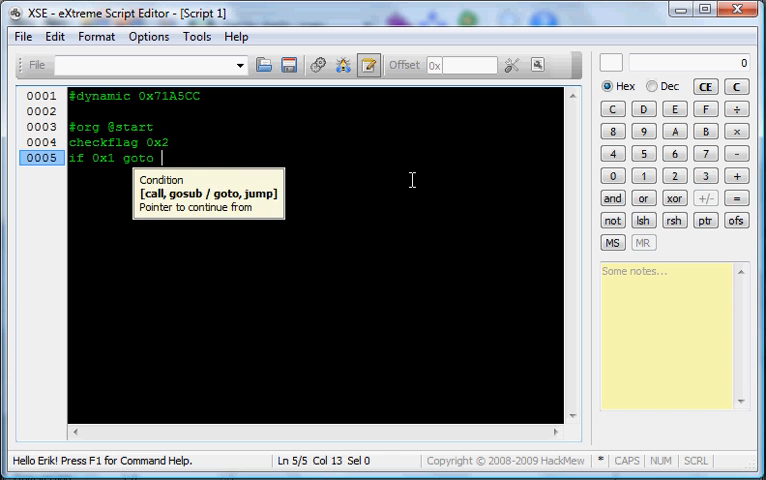
text(@done)
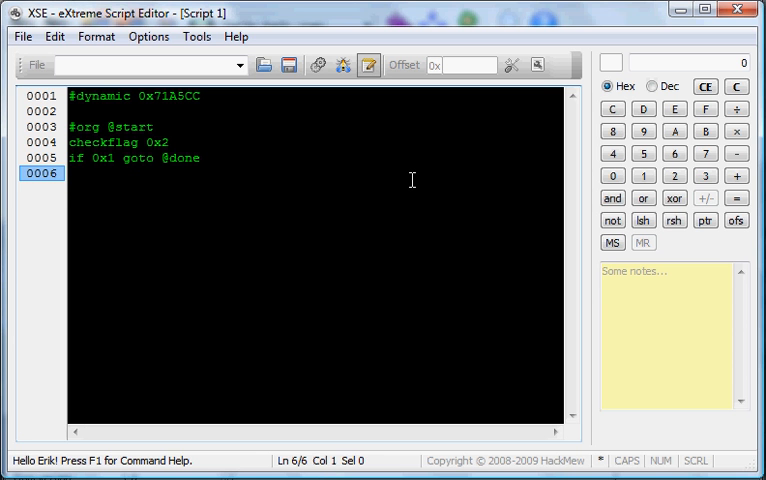
text(give)
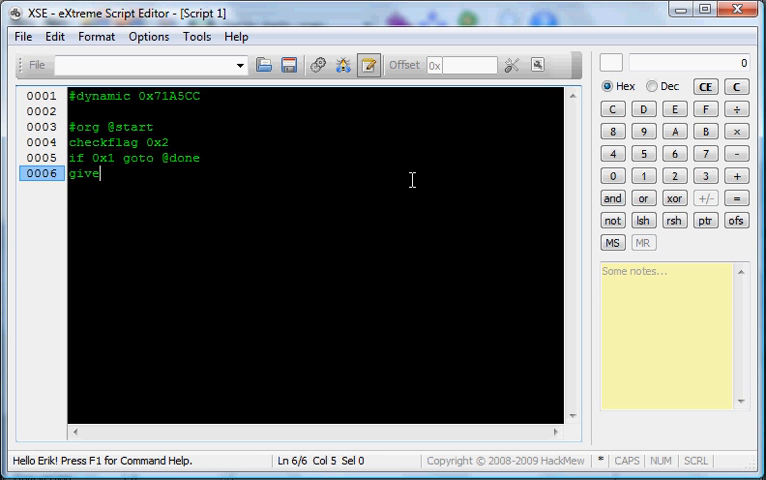
key(BackSpace)
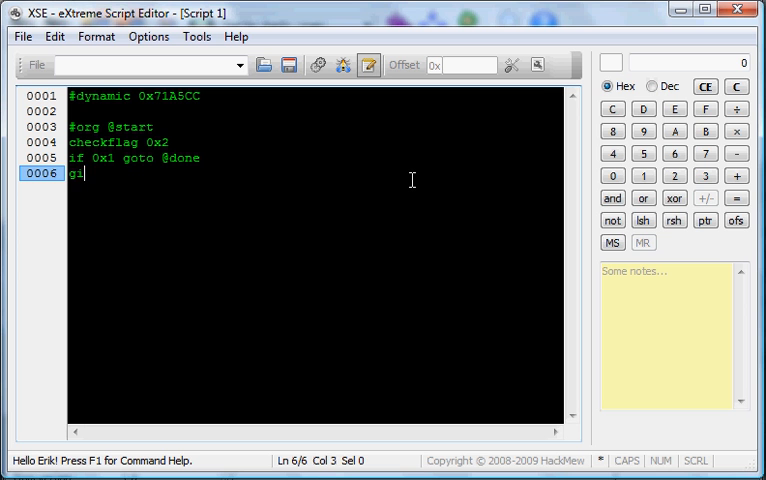
text(sgbox @talk1 0x6)
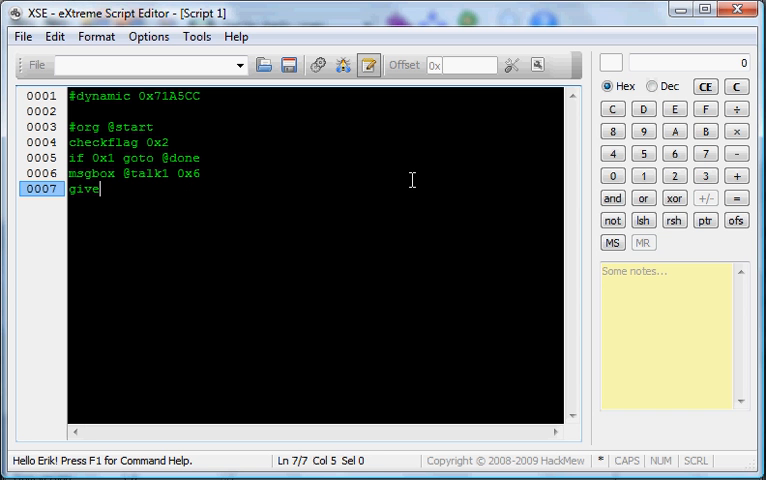
text(pokemon)
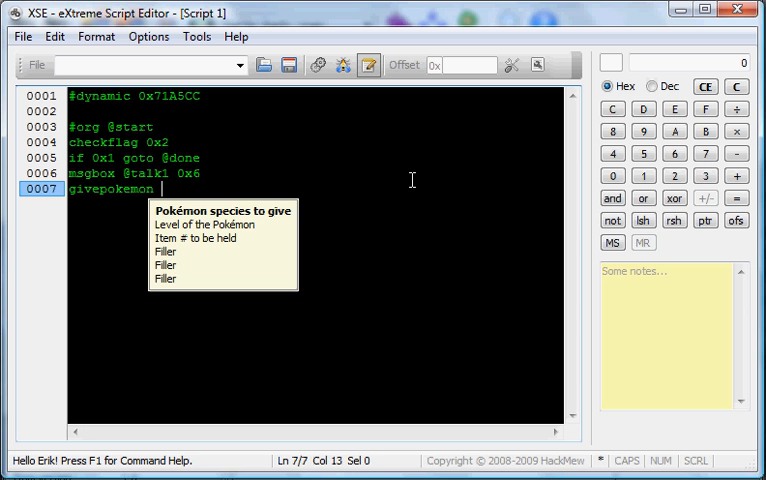
text(0x)
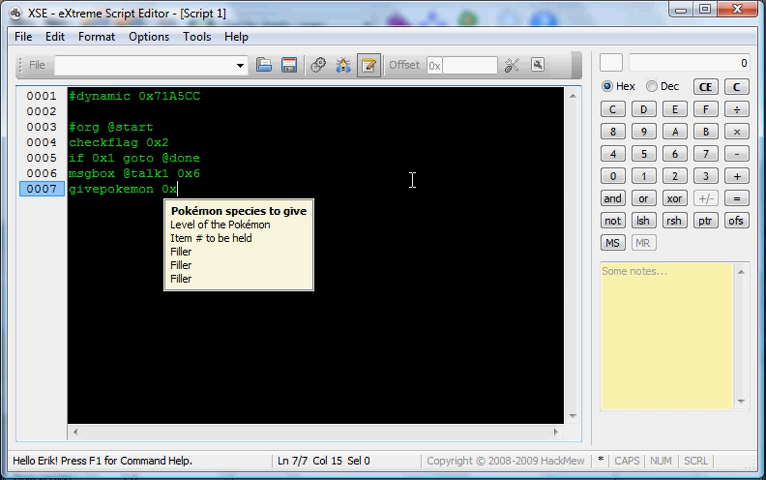
mouse_move(474, 84)
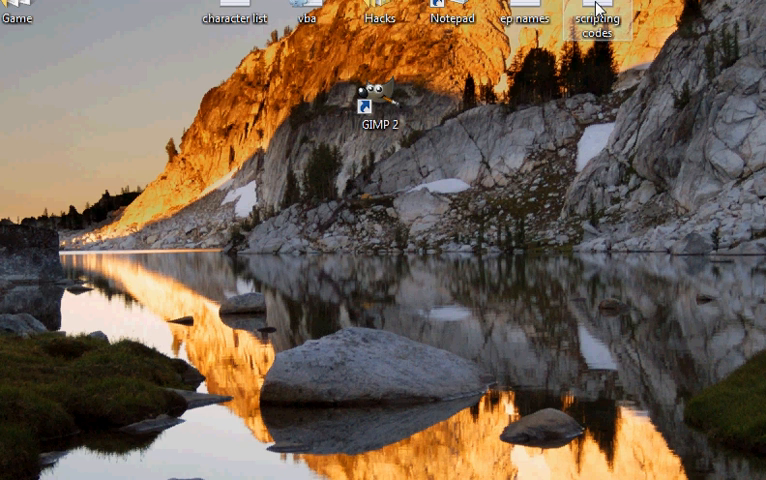
Step: Consult the scripting codes reference file on the desktop for the Pokémon number
double_click(595, 20)
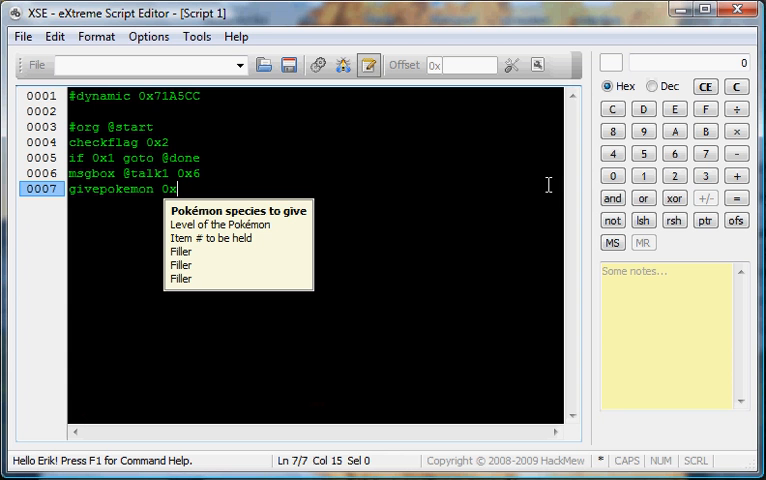
Step: Use the built-in calculator to convert 4 and 10 (A) between hex and decimal
click(651, 87)
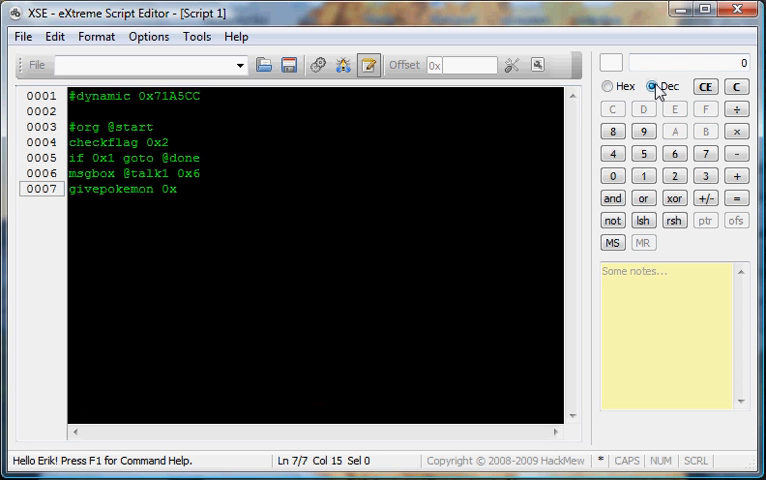
click(651, 86)
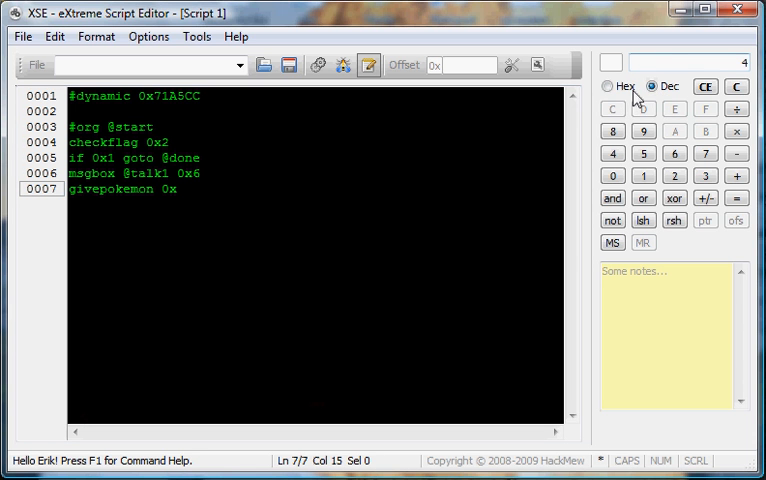
click(609, 86)
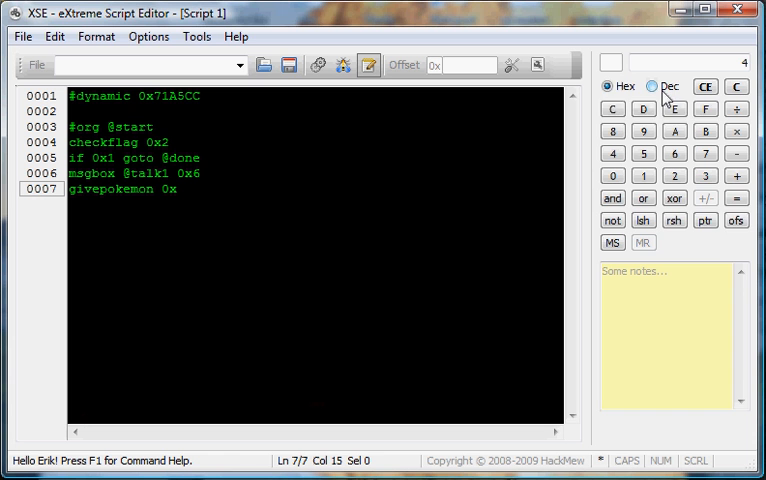
click(652, 86)
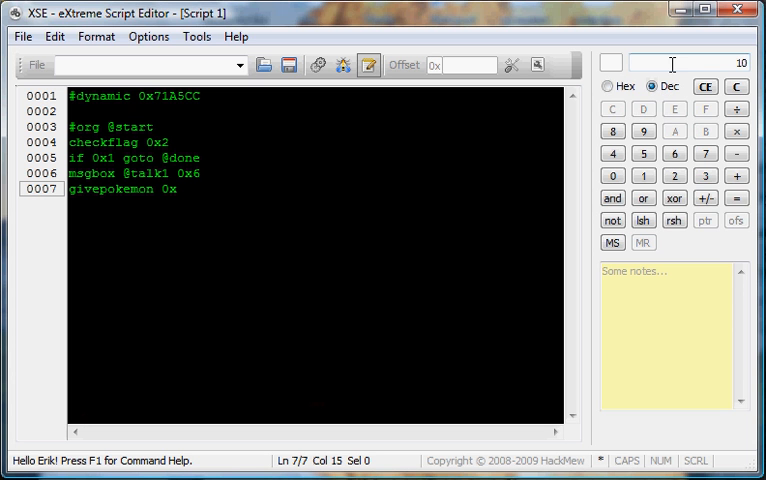
click(608, 86)
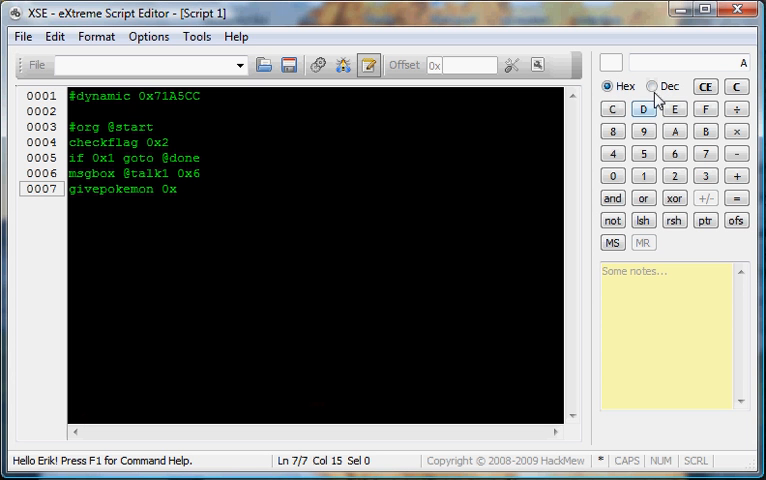
click(652, 86)
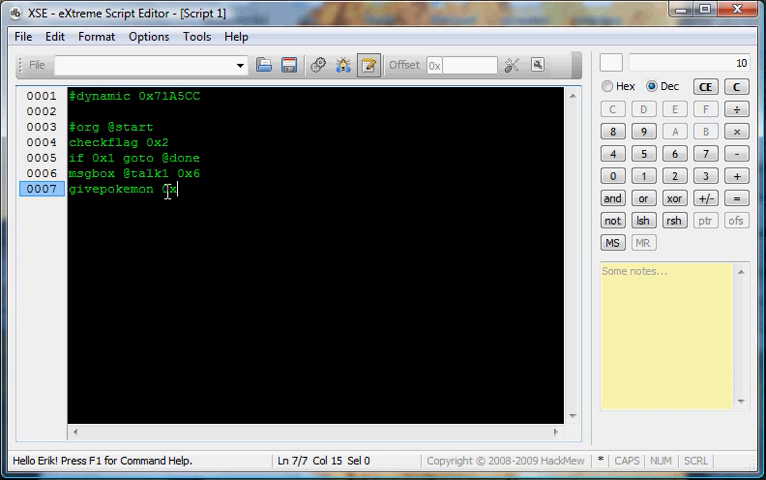
text(4)
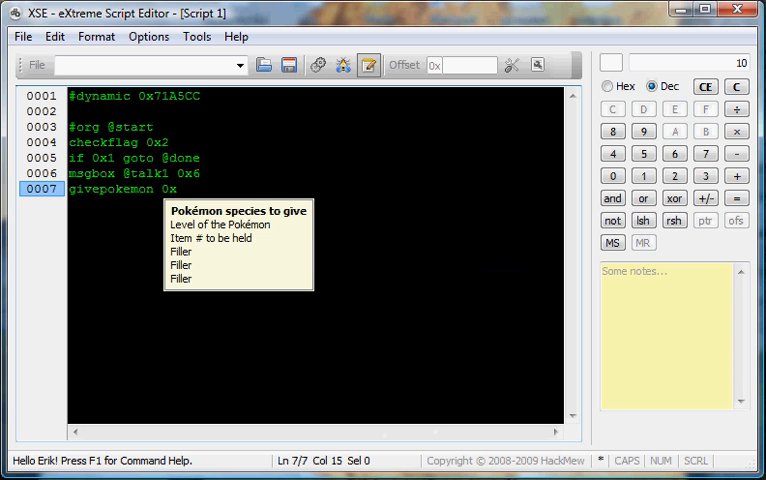
Step: Complete the line as givepokemon 0x4 0x5 for species 4 at level 5
text(4)
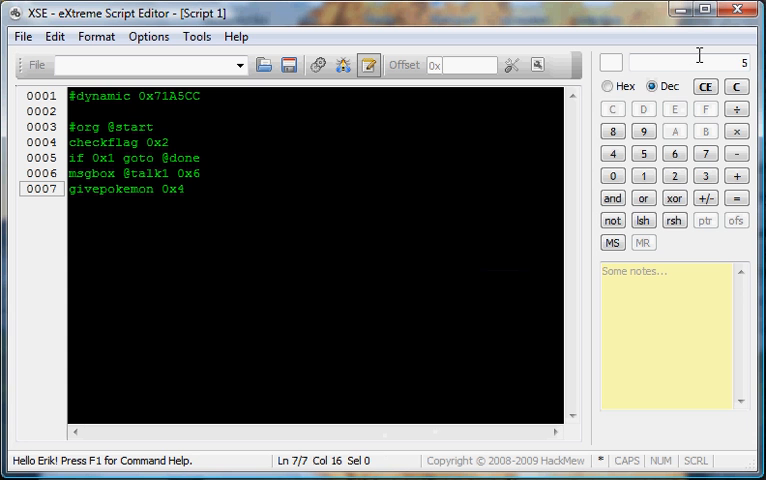
click(607, 86)
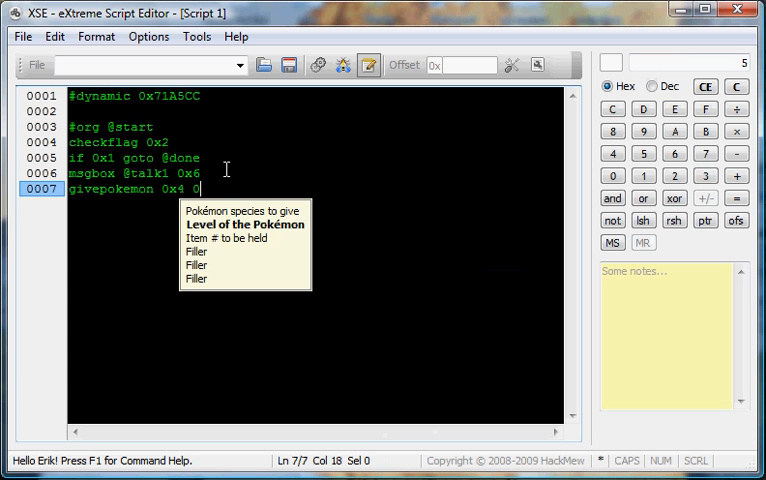
text(x5)
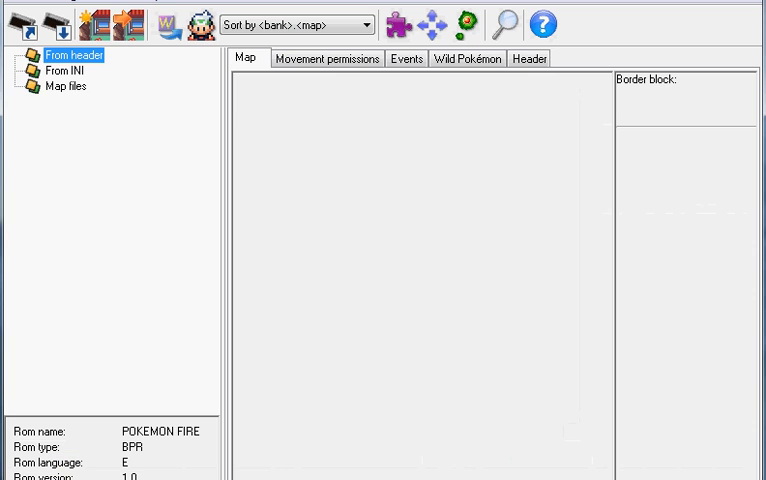
click(21, 55)
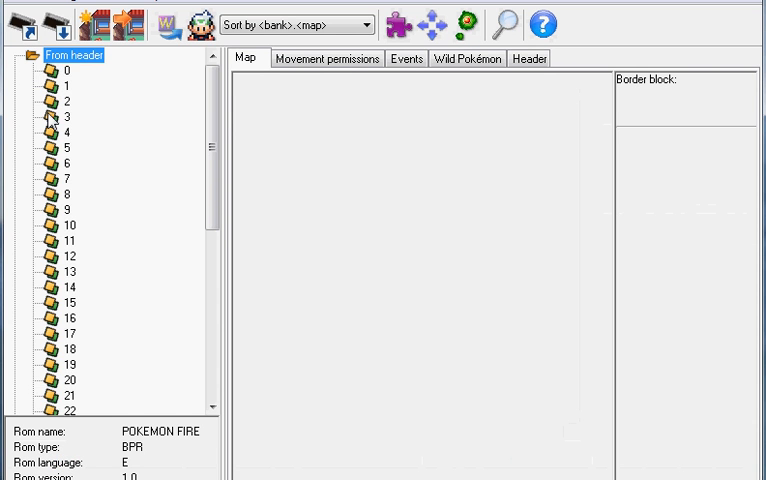
click(35, 55)
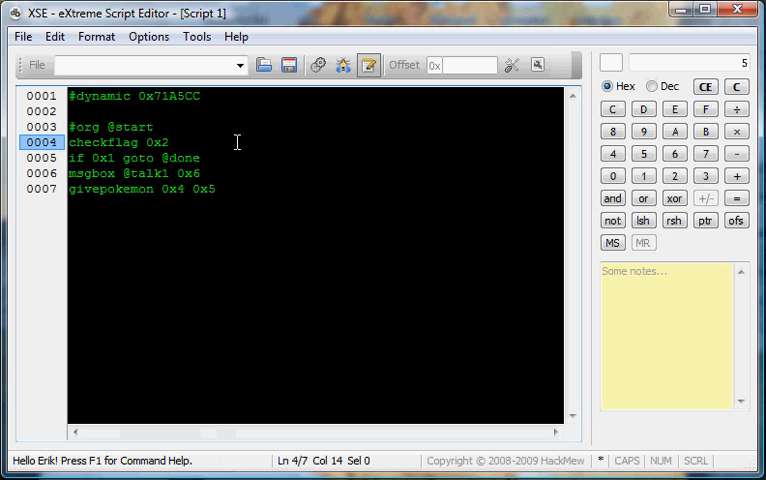
Step: Change the checked flag to 0x828
key(Backspace)
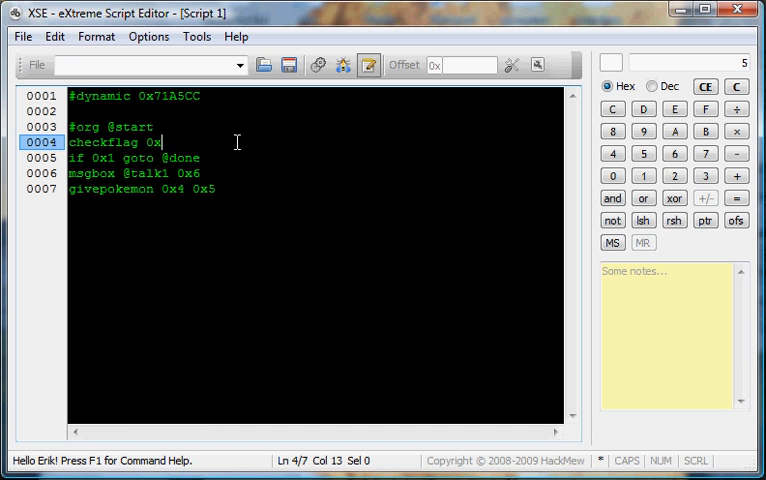
text(82)
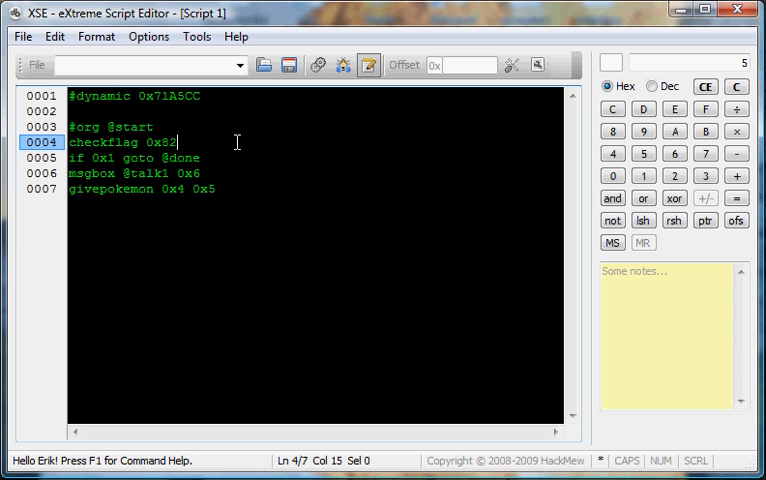
text(8)
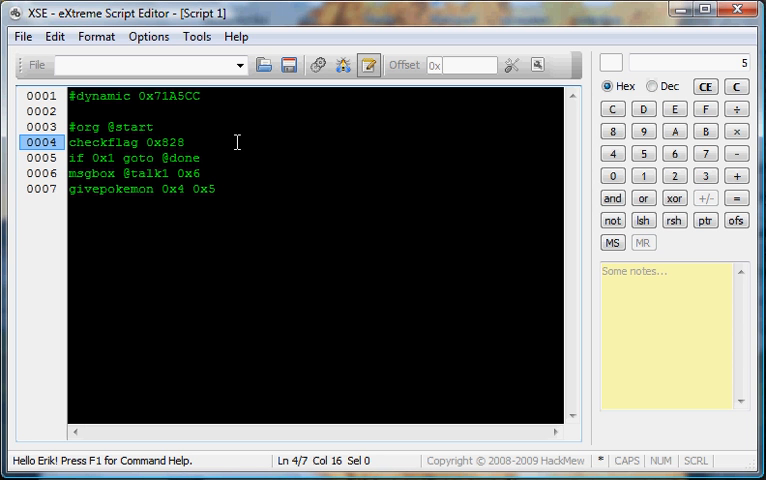
mouse_move(170, 209)
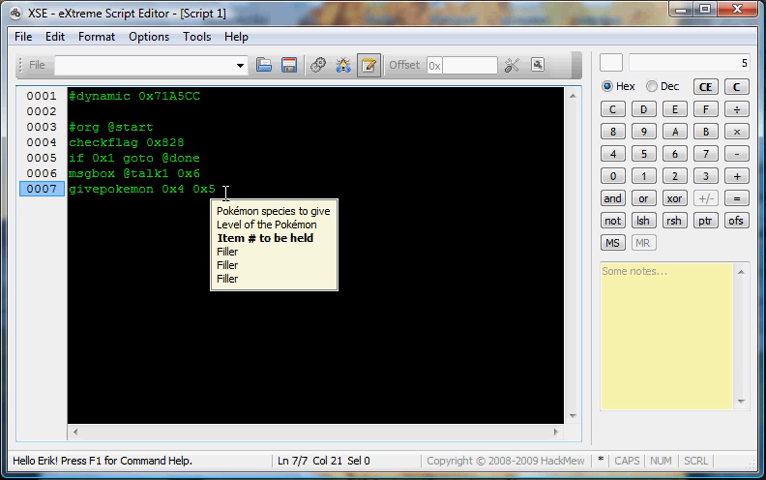
mouse_move(290, 263)
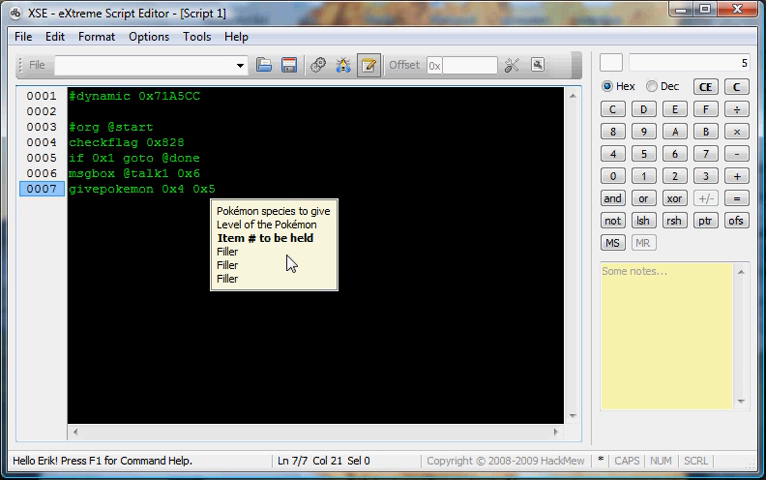
mouse_move(440, 243)
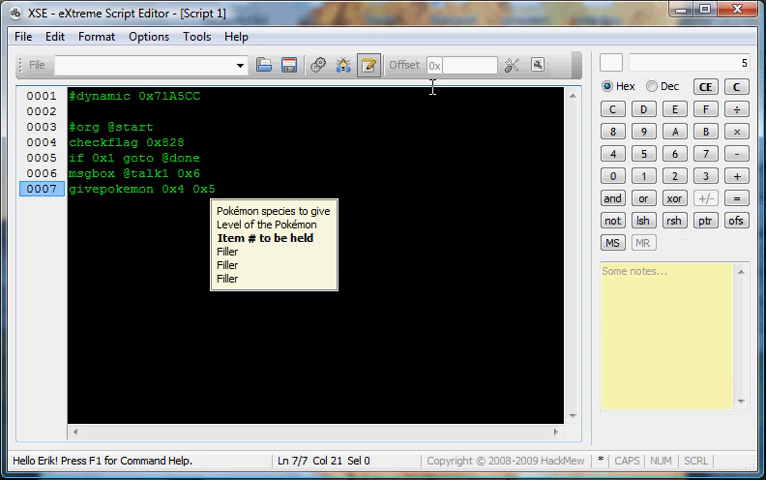
Step: Convert item 63 to hex 3F and append 0x3F 0x0 0x0 0x0 to givepokemon
click(653, 86)
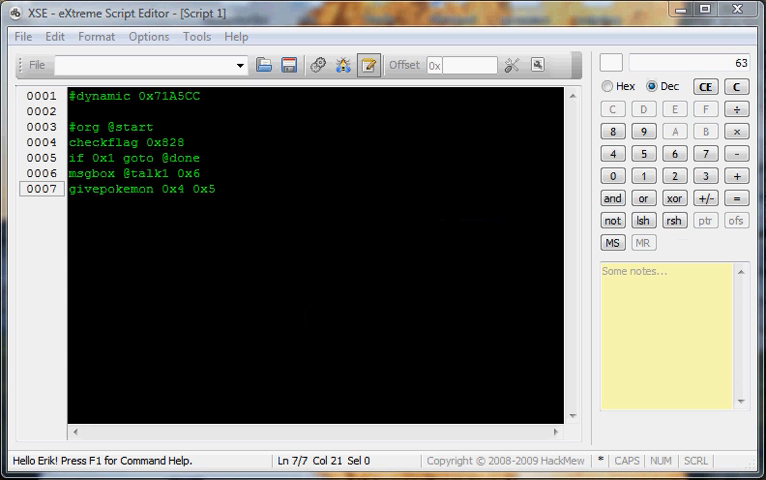
click(607, 86)
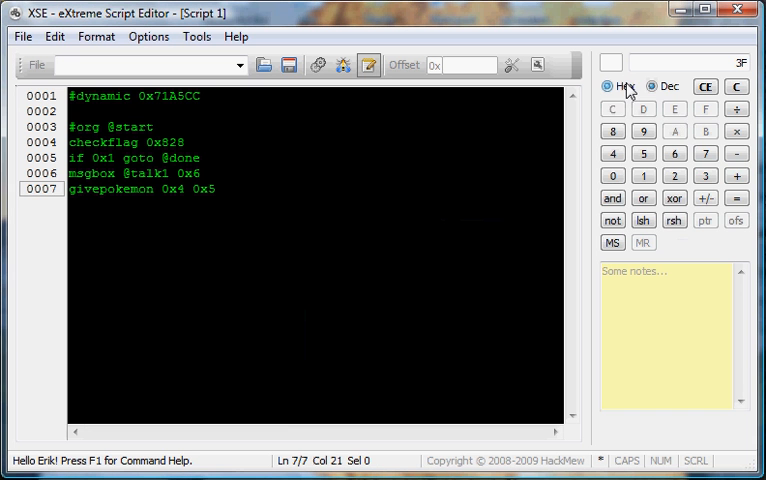
text(0x3F)
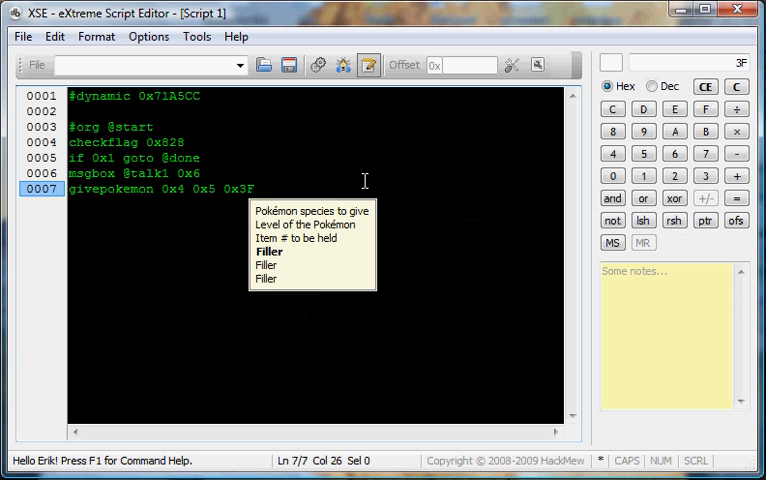
text(0x0 0x0 0x0)
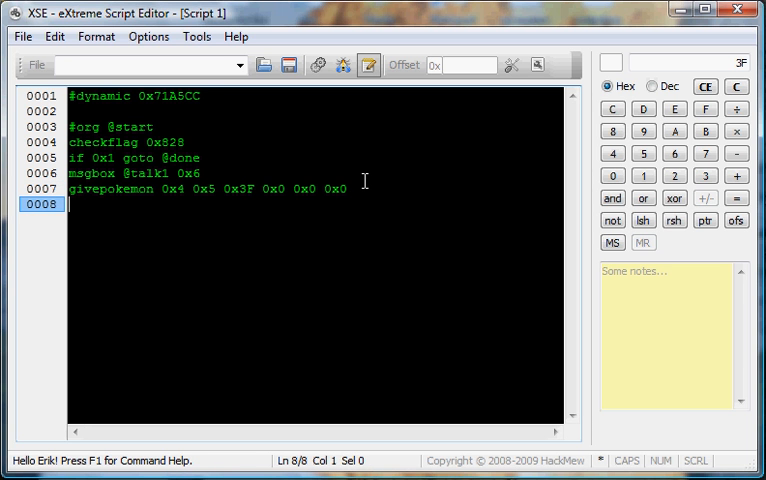
Step: Begin a giveitem command on the line after givepokemon
text(give)
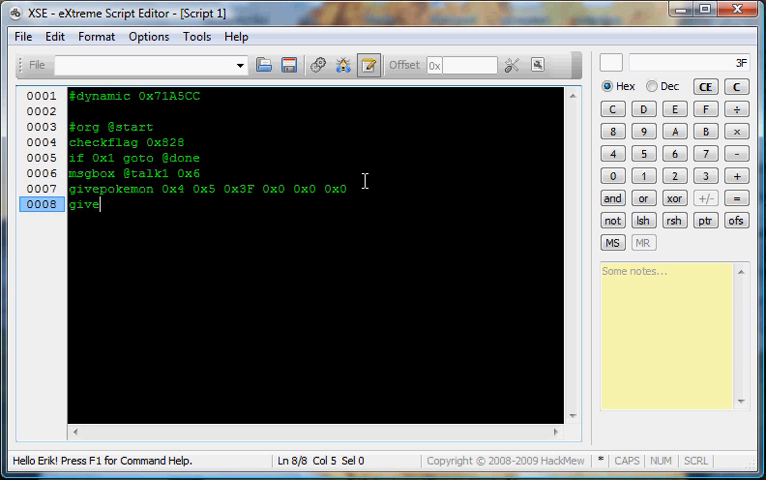
text(item)
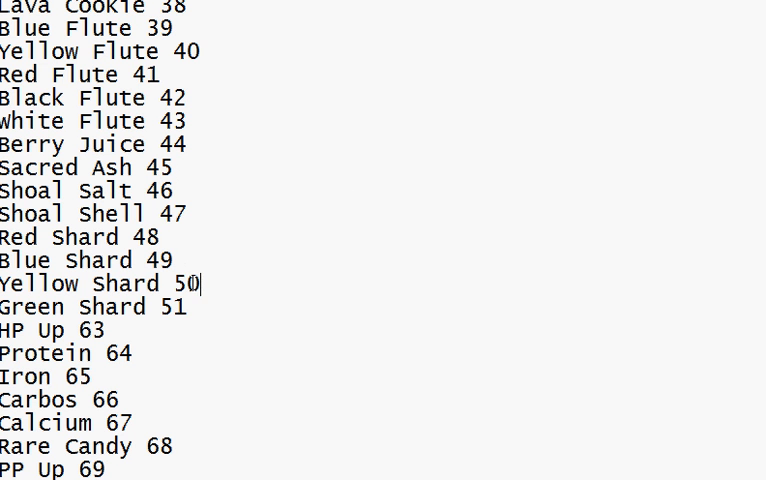
mouse_move(356, 117)
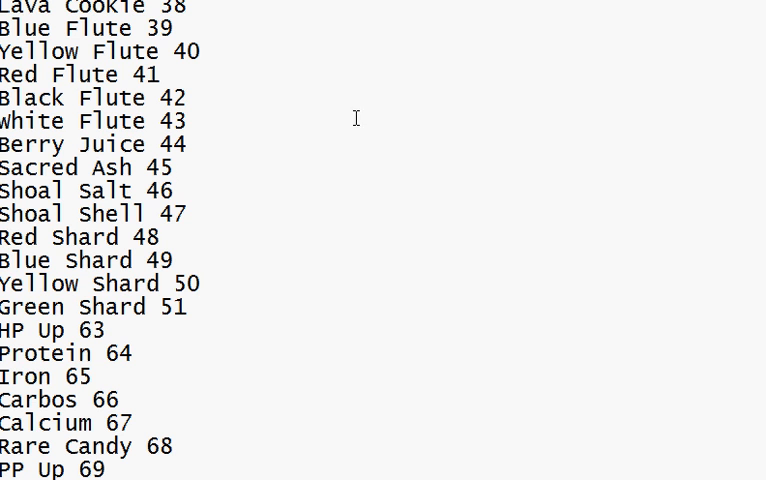
mouse_move(702, 18)
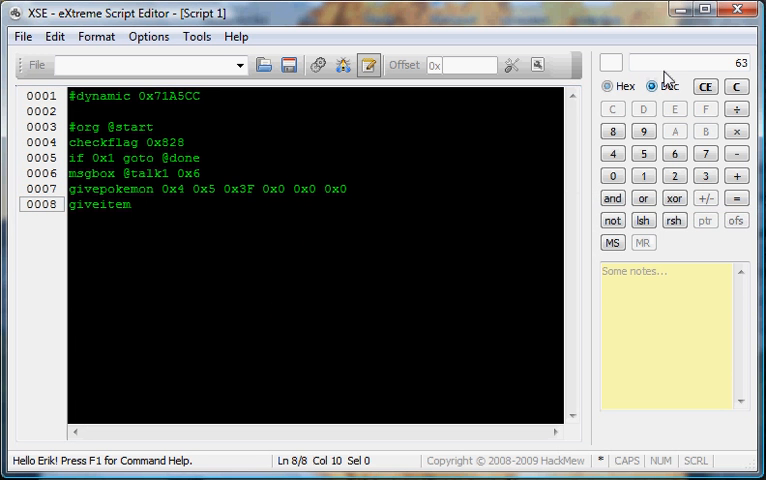
Step: Convert item 38 to hex 26 and finish the line as giveitem 0x26 0x5 0x0
click(652, 86)
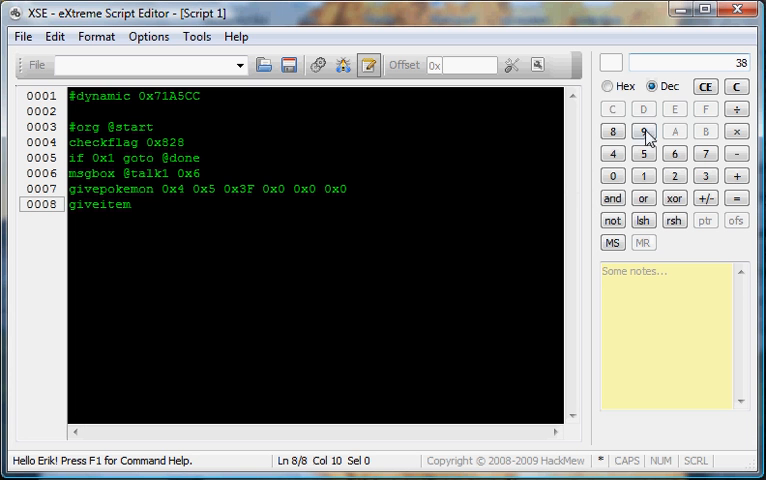
click(603, 86)
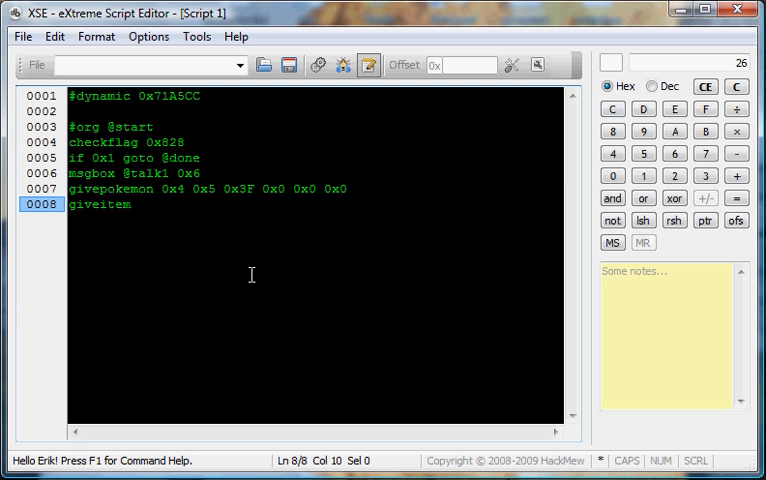
text(0x26 0)
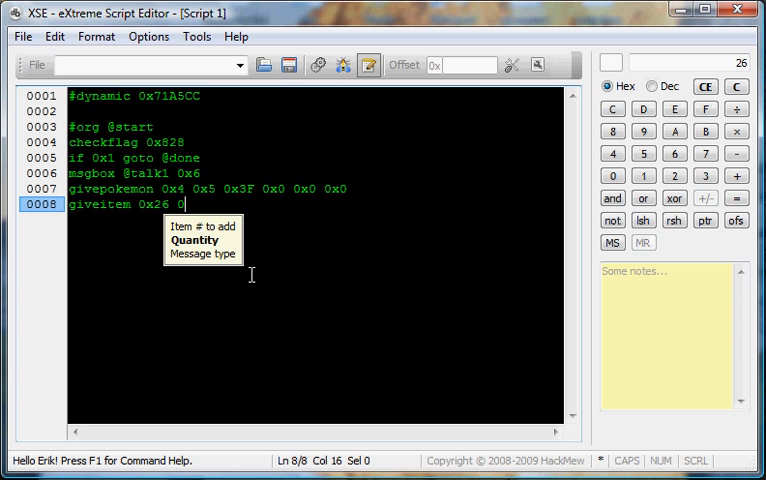
text(x)
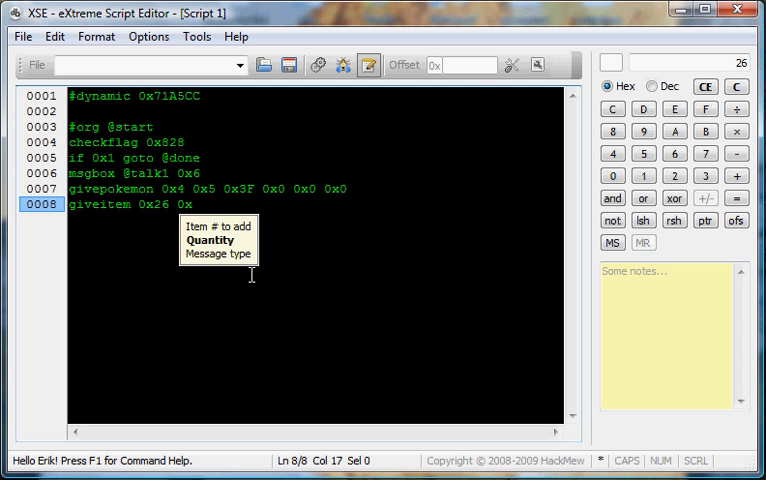
text(5)
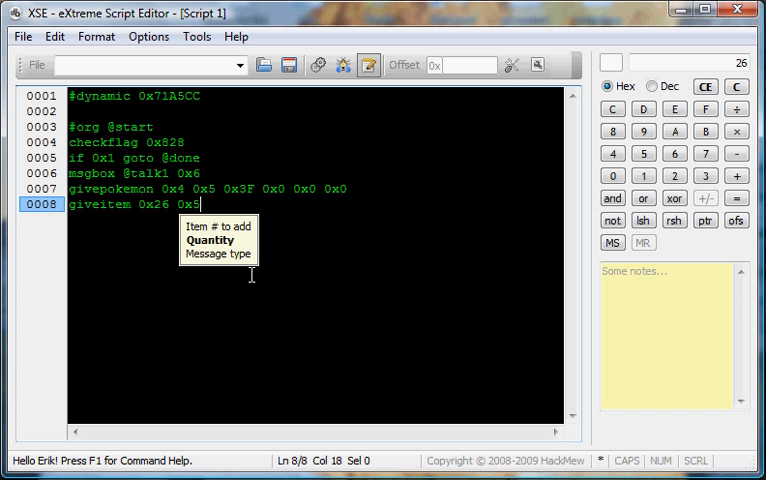
text(0x0)
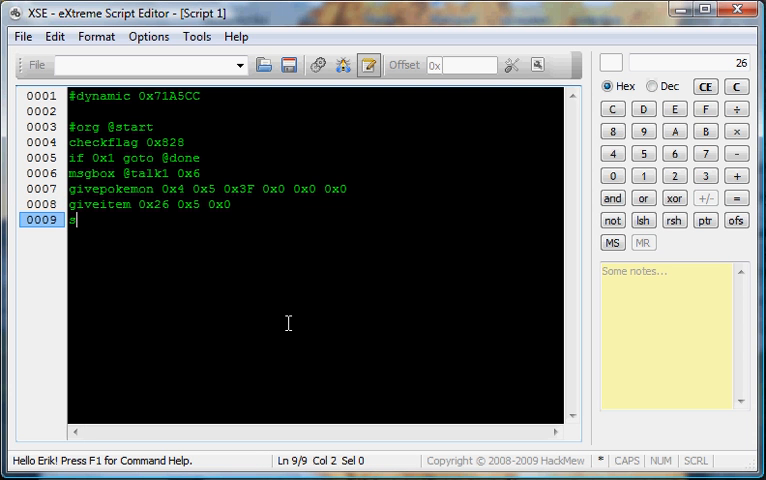
Step: End the main script with setflag 0x828, release and end
text(setflag)
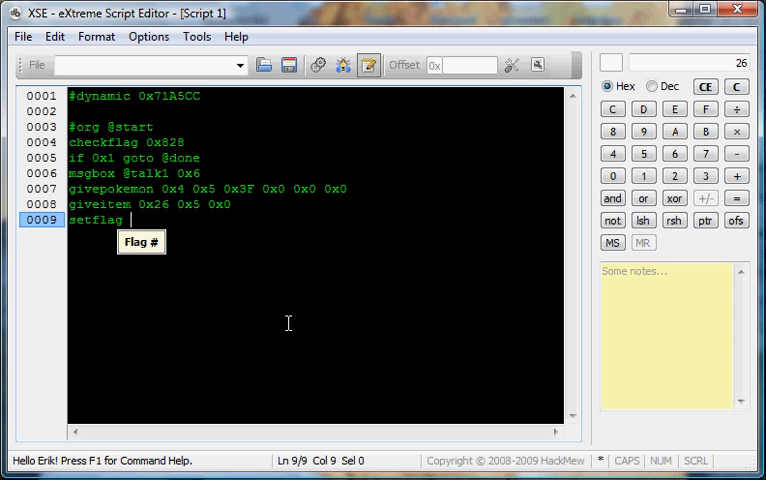
text(0x828)
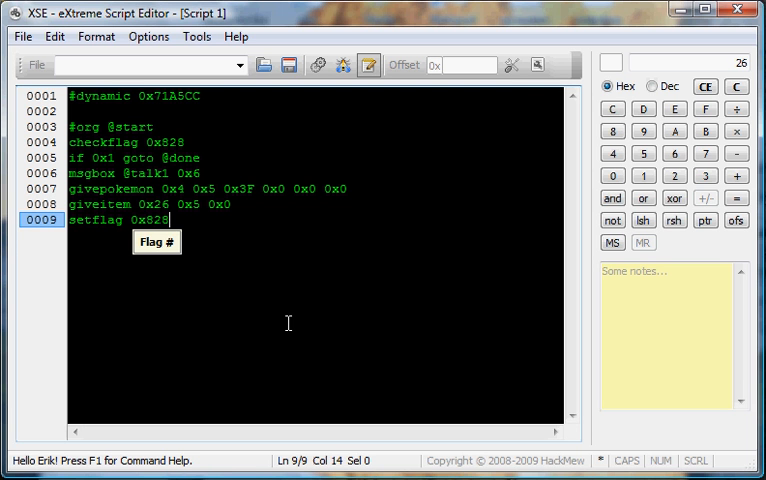
text(release)
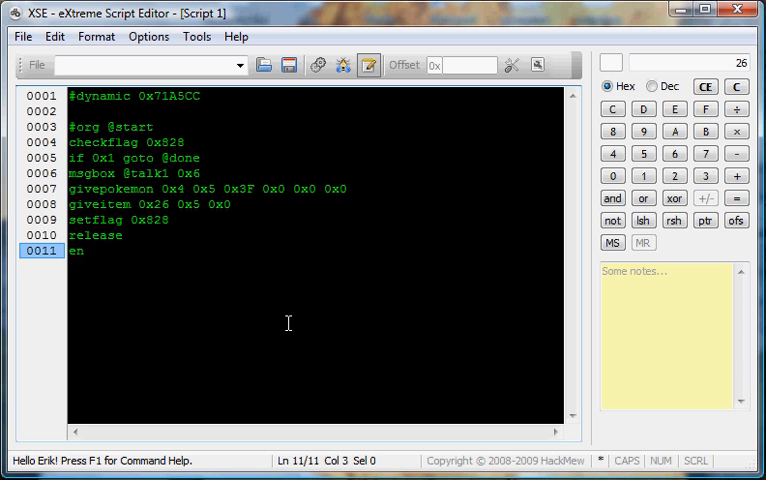
text(d)
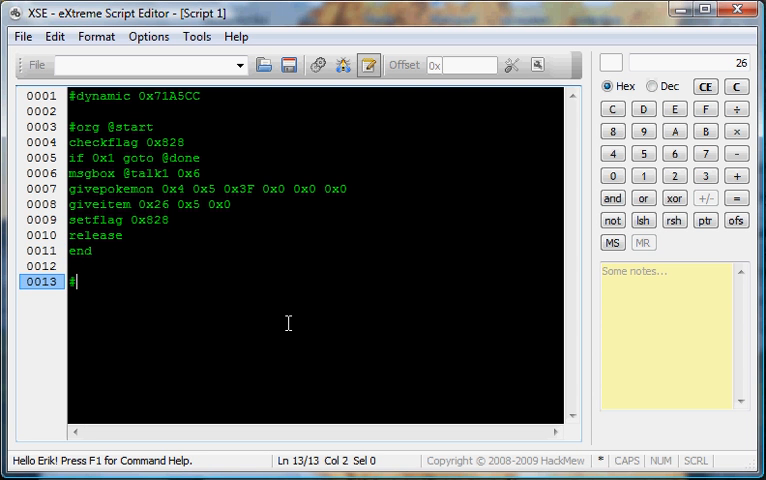
text(org @done)
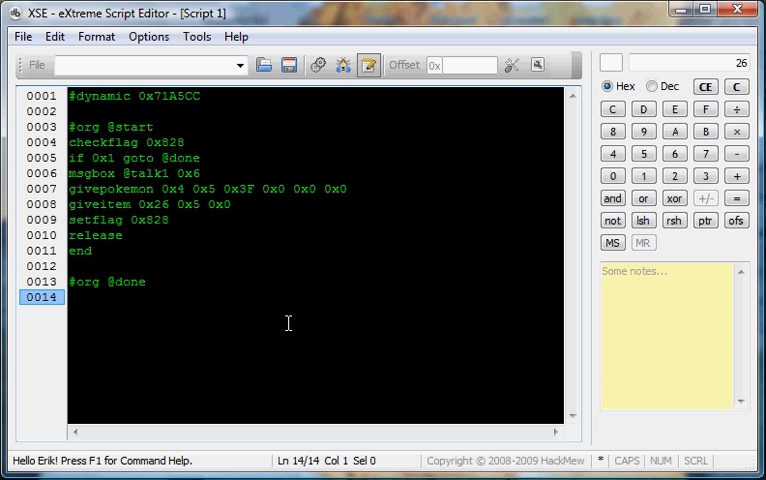
text(msgbox @)
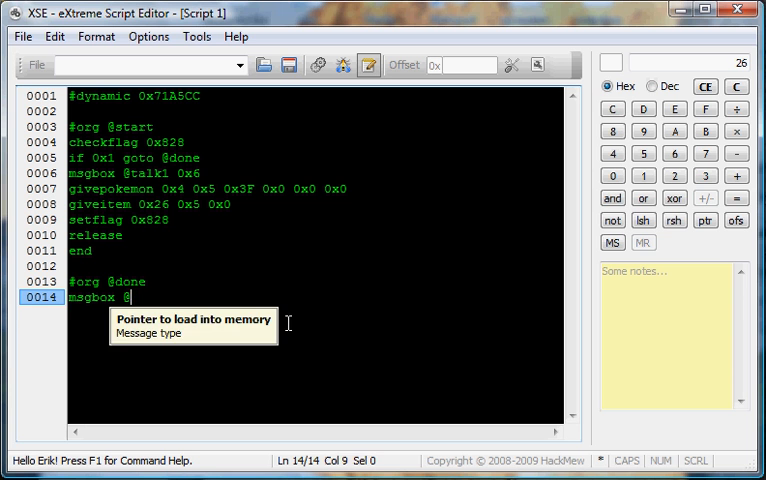
text(talk2)
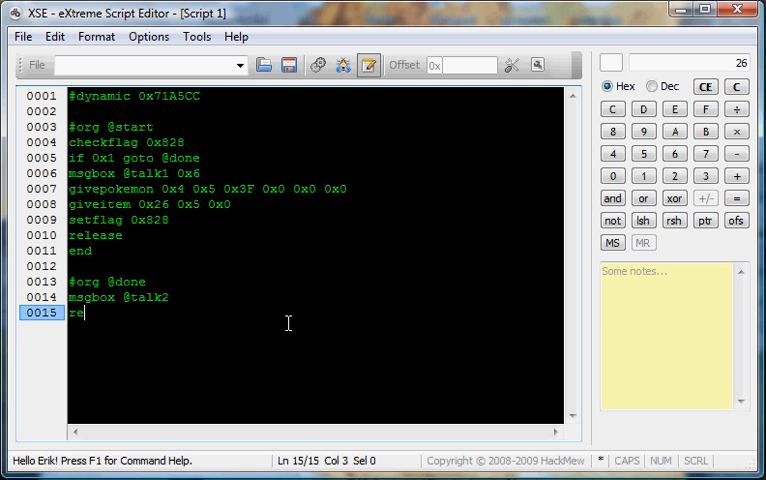
text(lease)
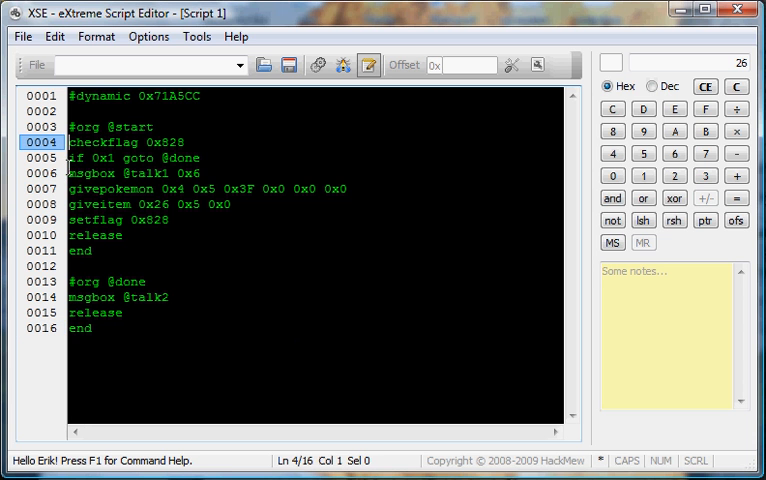
text(lc)
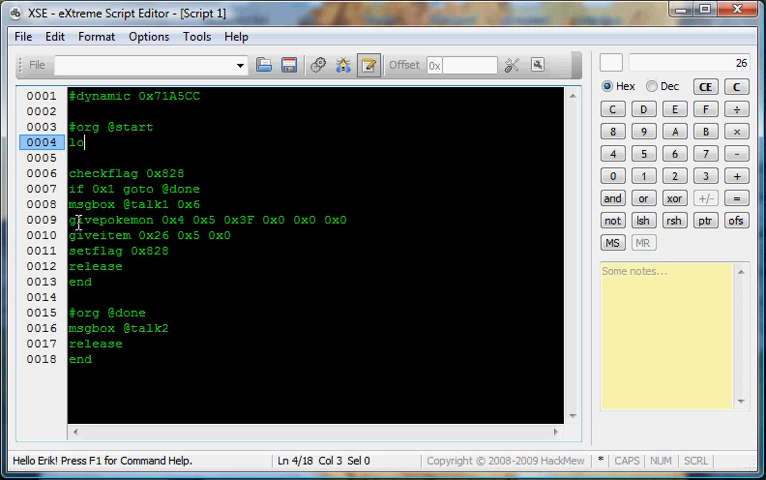
text(ck)
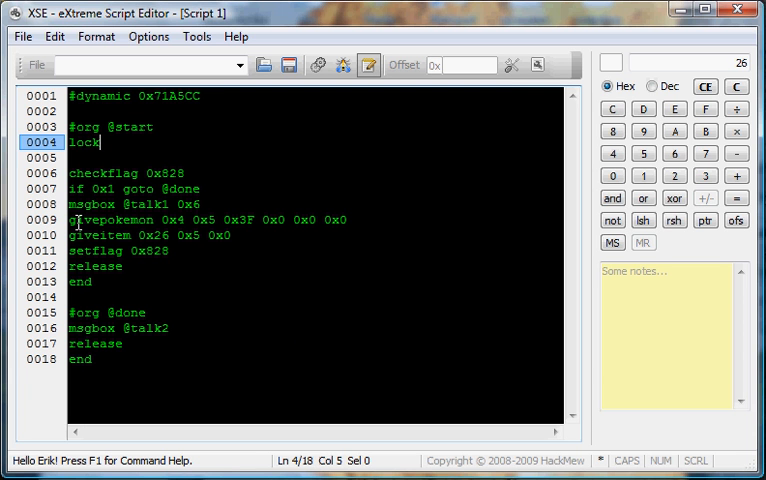
text(faceplayer)
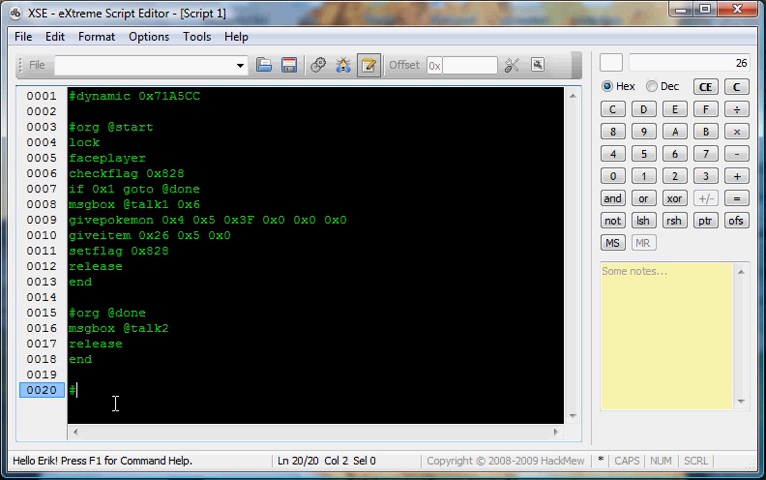
text(org @talk1)
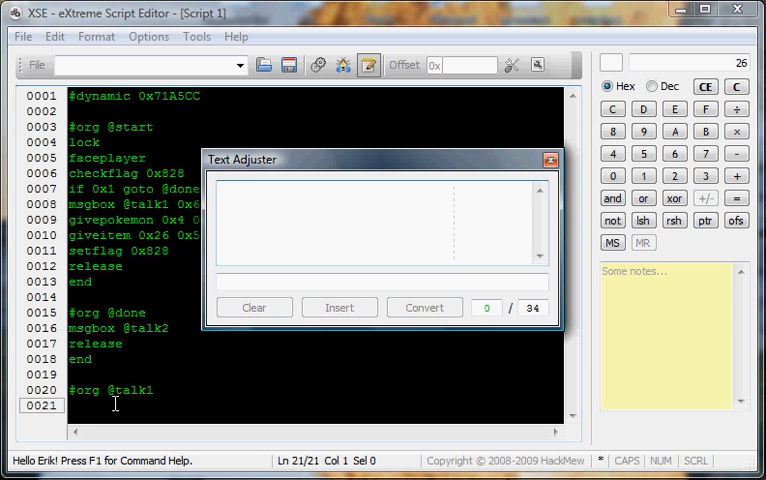
text(Er)
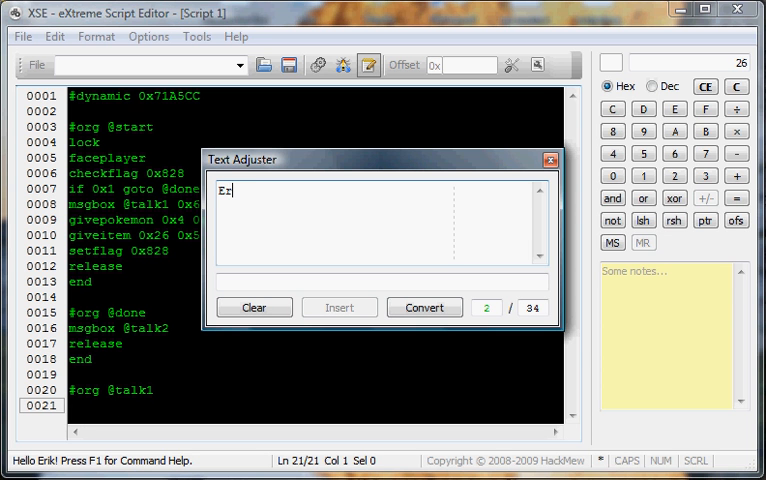
text(ik obt)
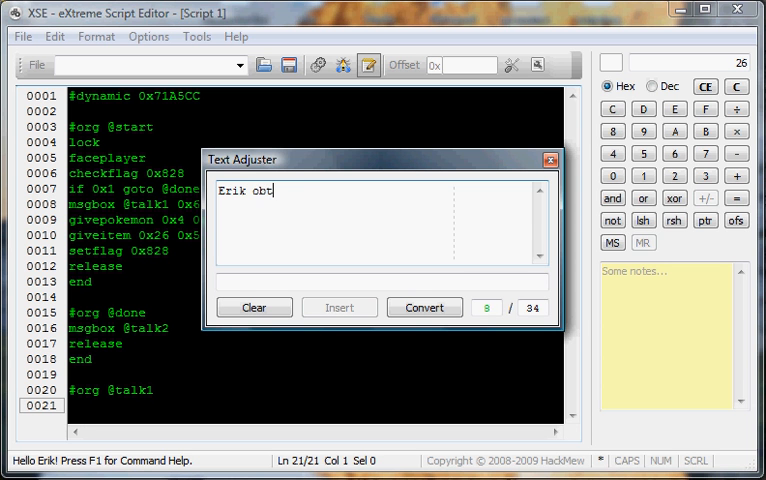
text(aine)
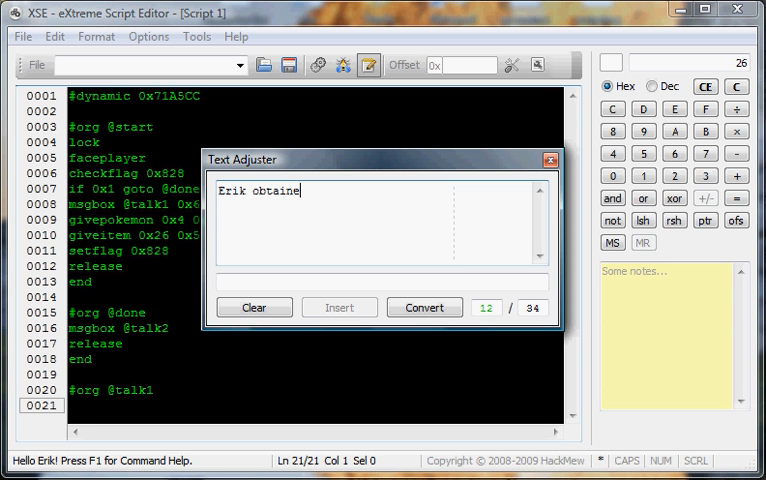
text(d a CHA)
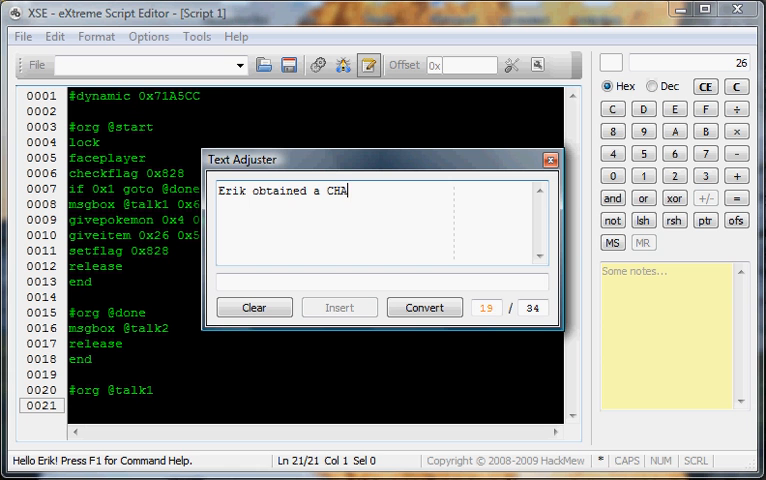
text(RMANDER)
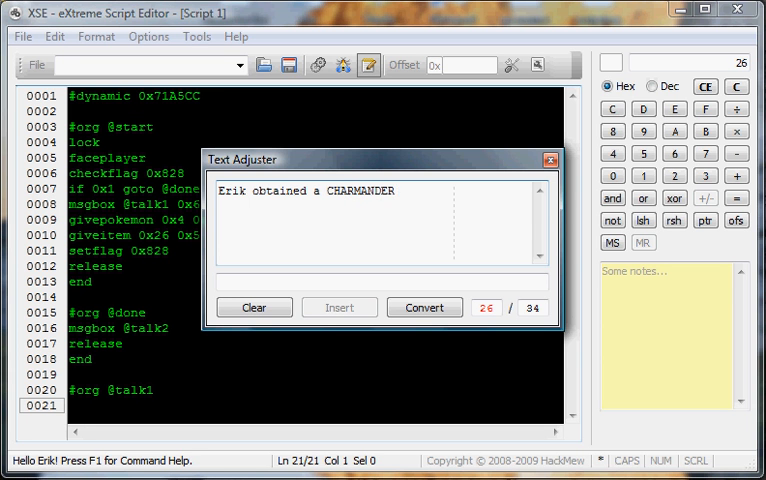
text(!)
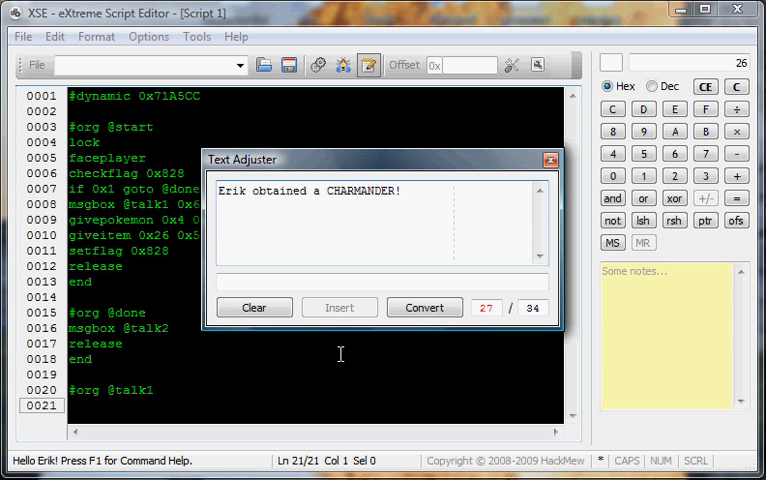
click(424, 307)
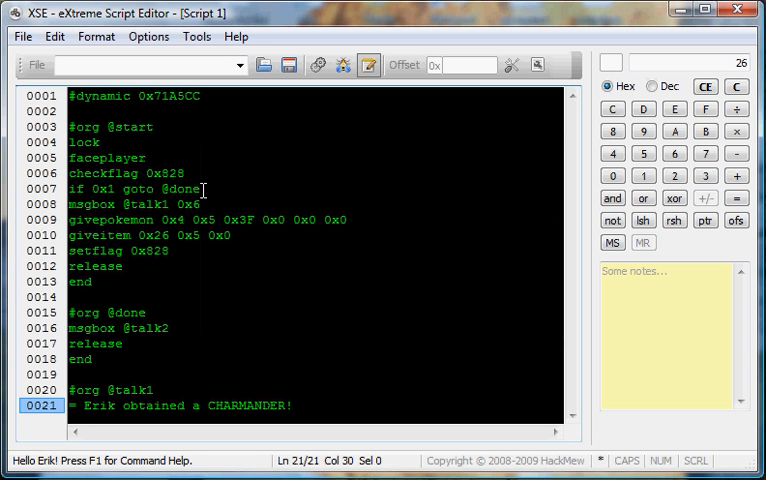
mouse_move(243, 355)
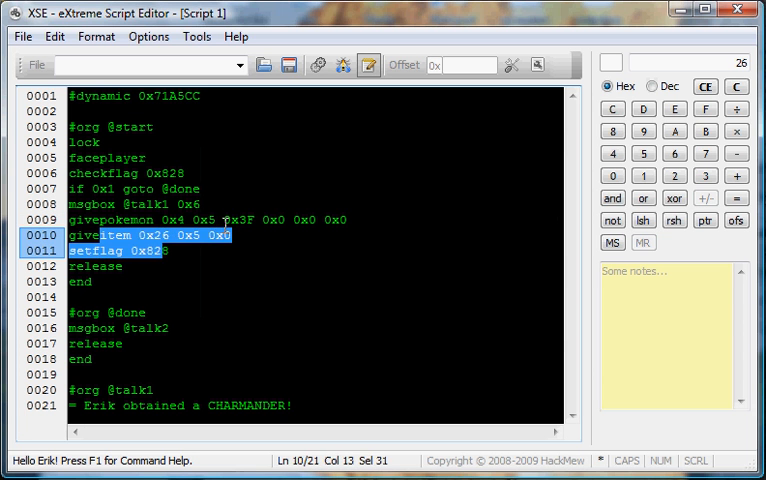
click(214, 234)
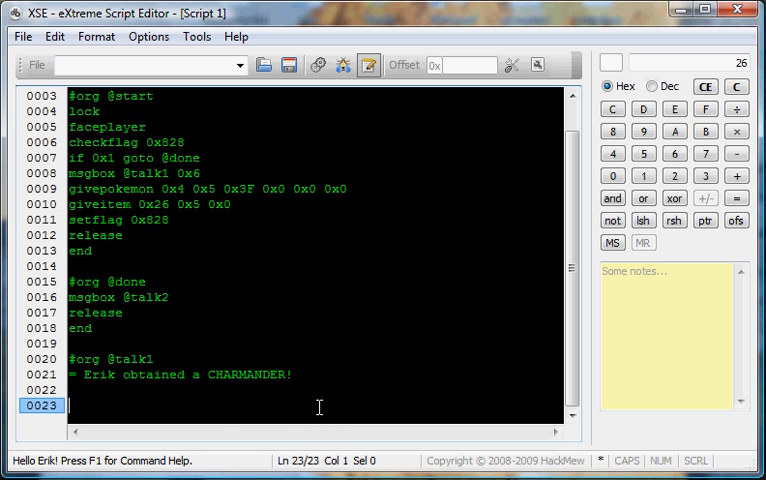
text(#org)
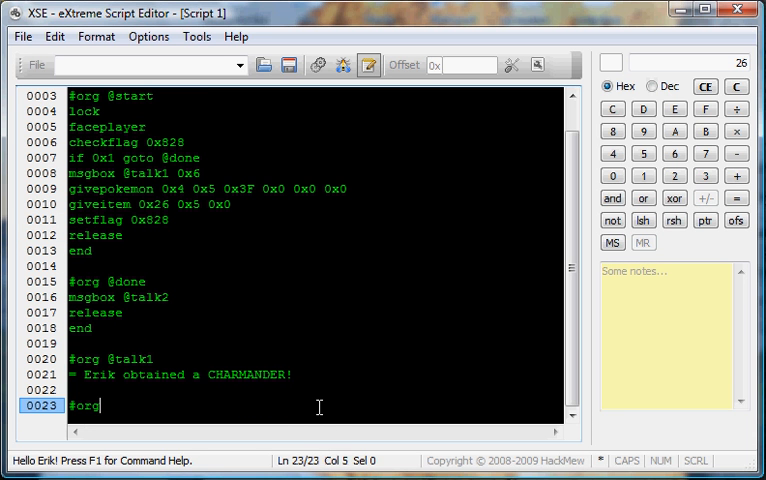
text(@talk2)
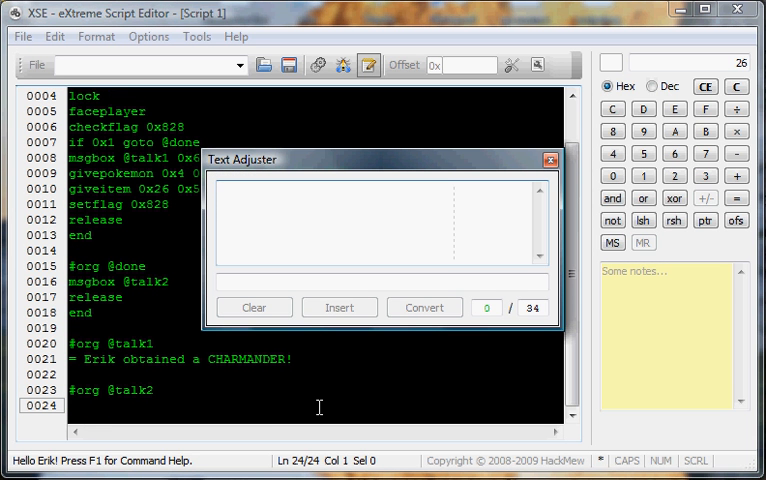
text(Sorry)
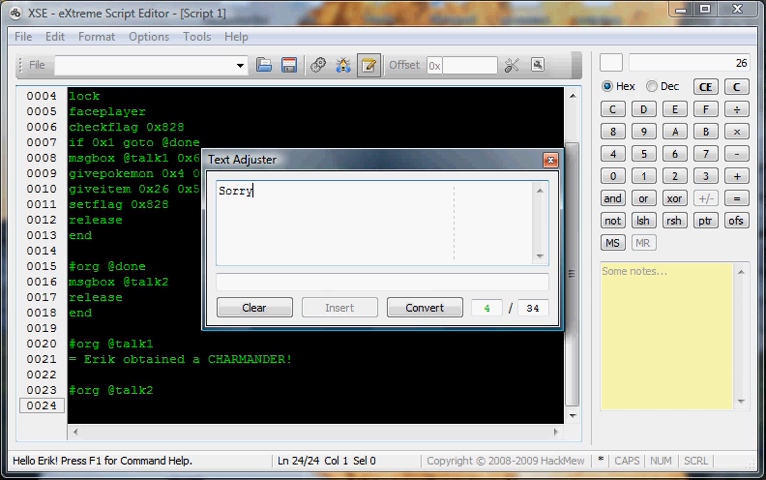
text(! You have)
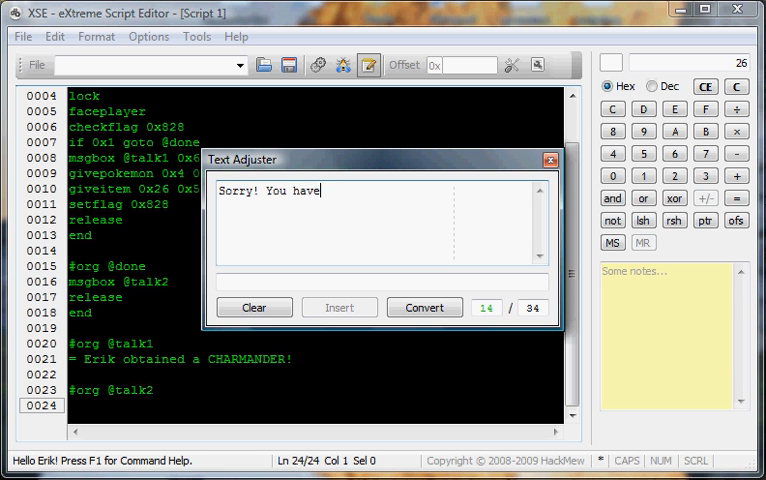
text(already g)
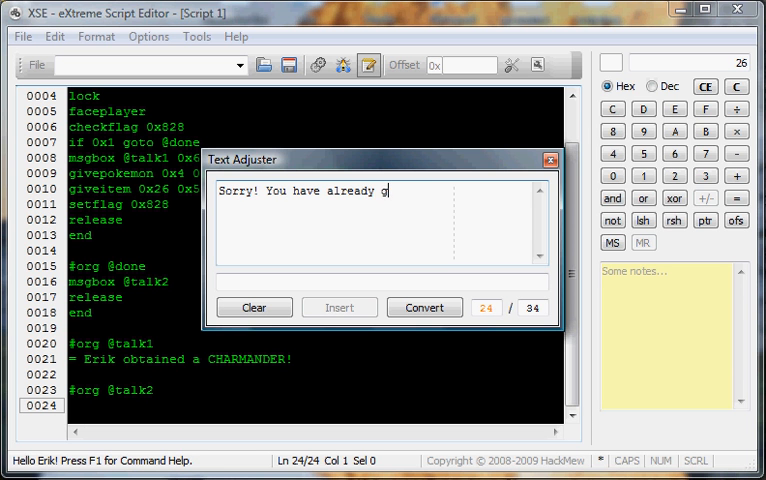
text(otten this item!)
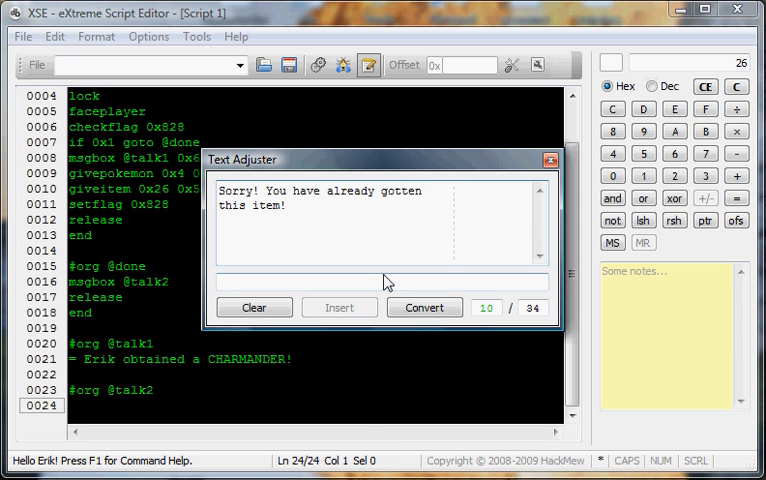
click(424, 307)
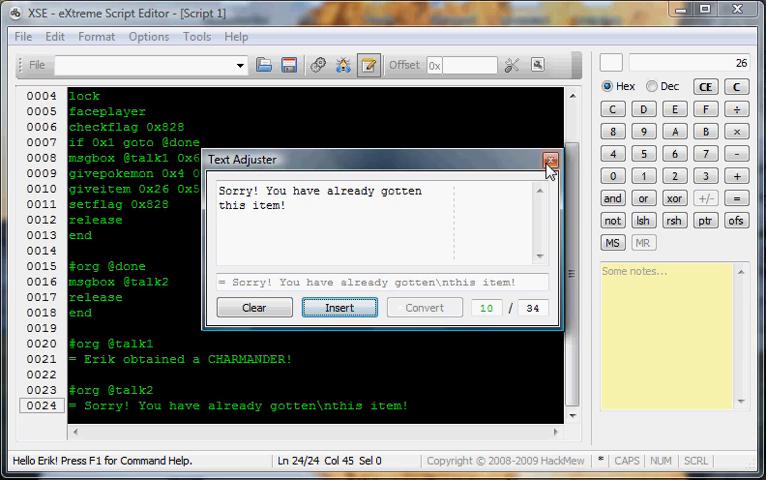
click(548, 160)
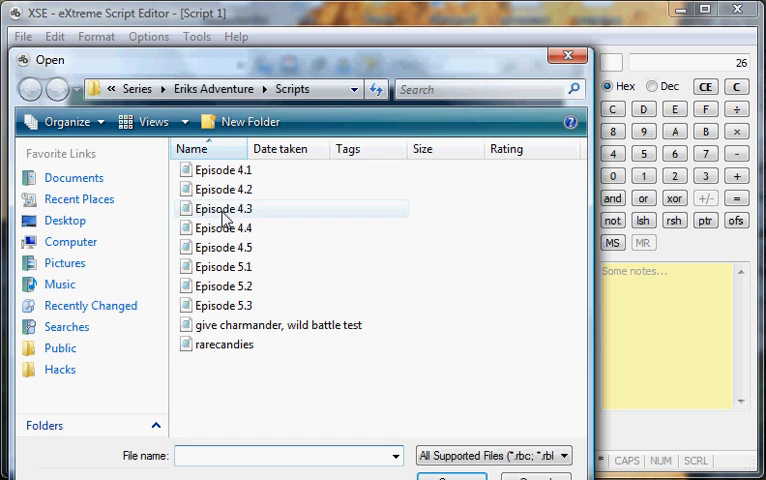
Step: Browse the Open dialog up to the Hacks folder and into Roms
click(210, 89)
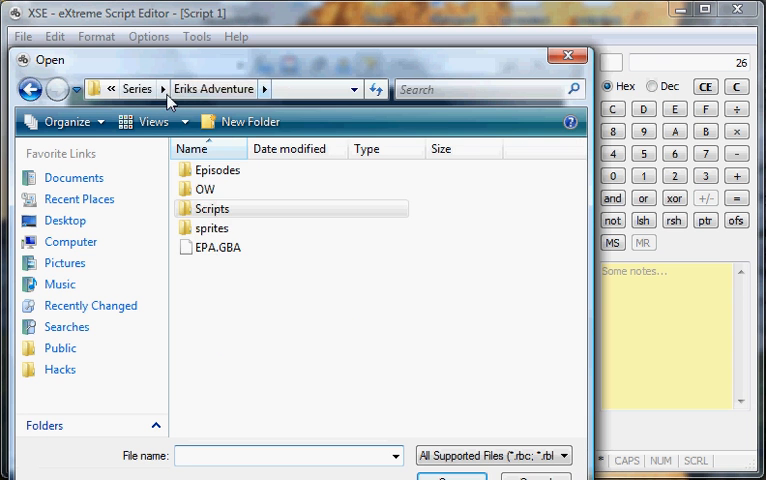
click(137, 89)
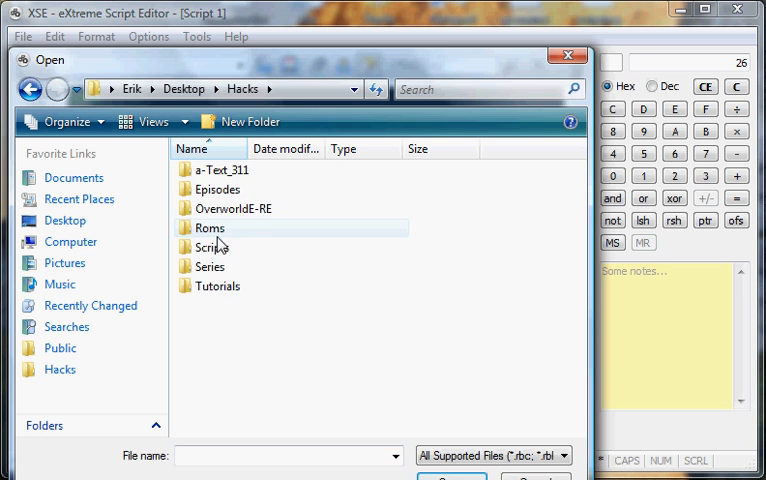
double_click(209, 228)
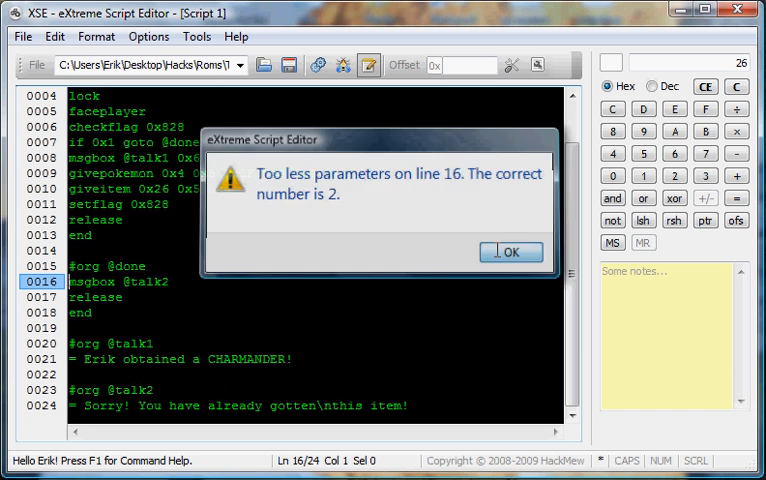
click(510, 251)
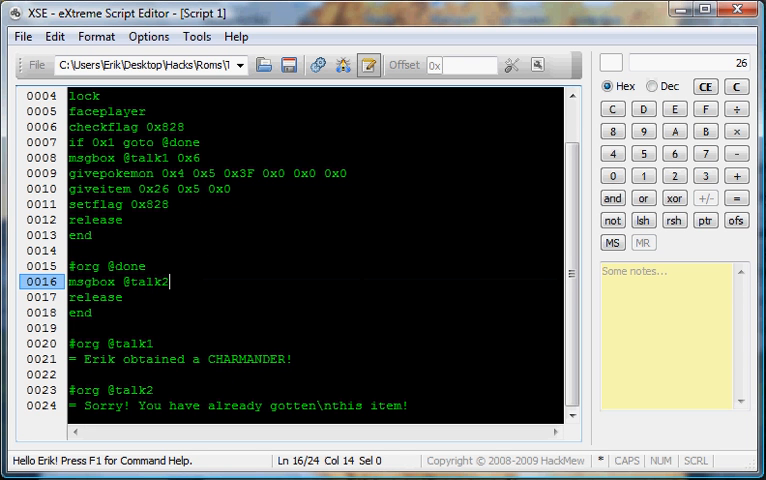
text(0x6)
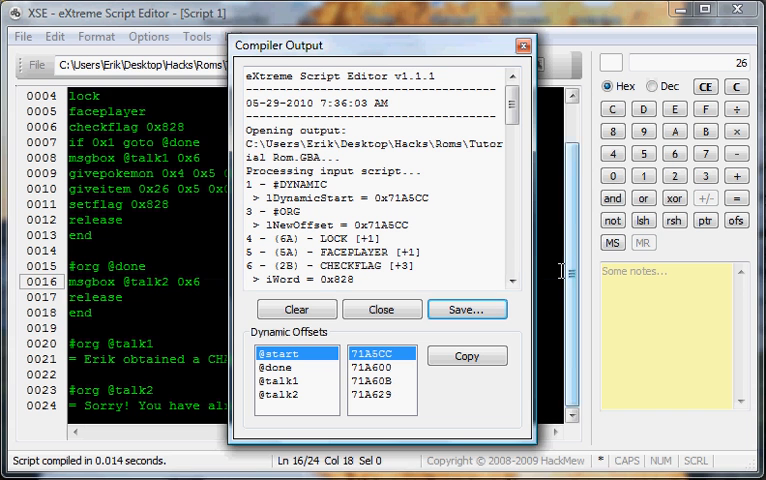
scroll(up, 3)
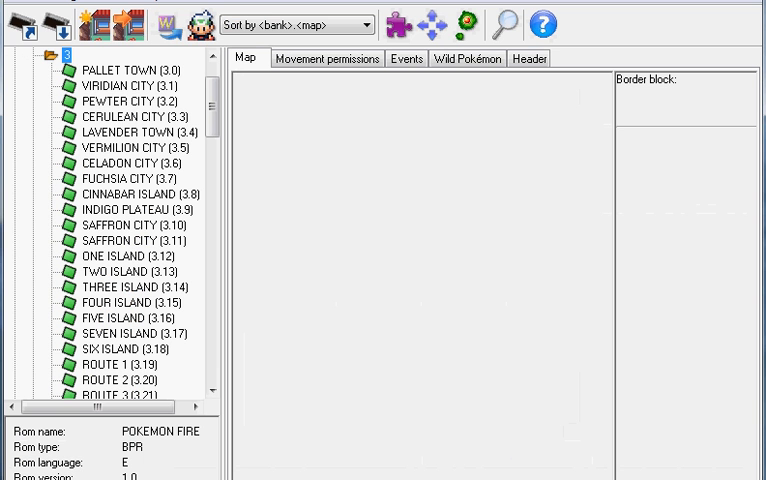
Step: Select the person by Pallet Town's lower fence and set its script offset to $71A5CC
click(127, 69)
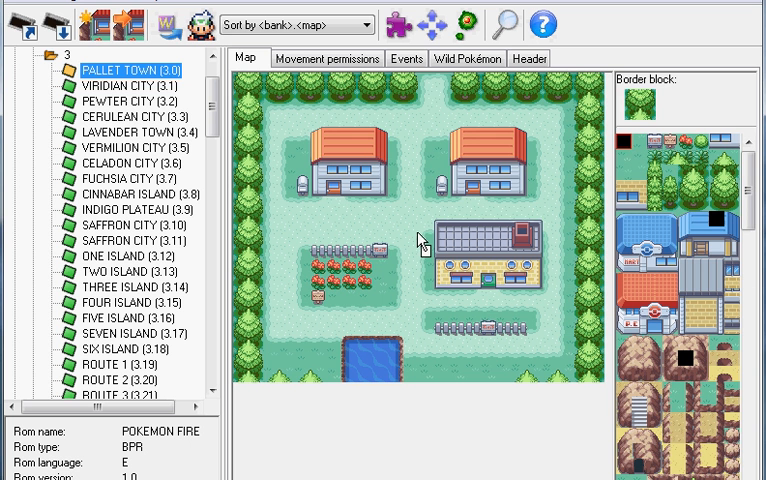
click(406, 58)
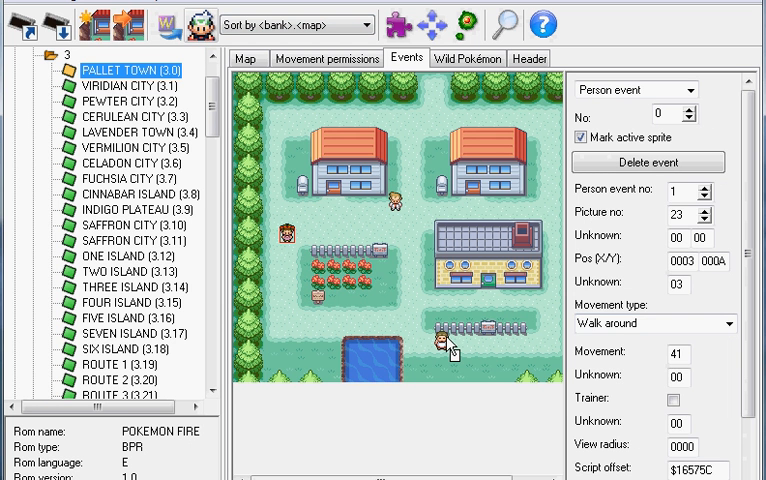
click(706, 109)
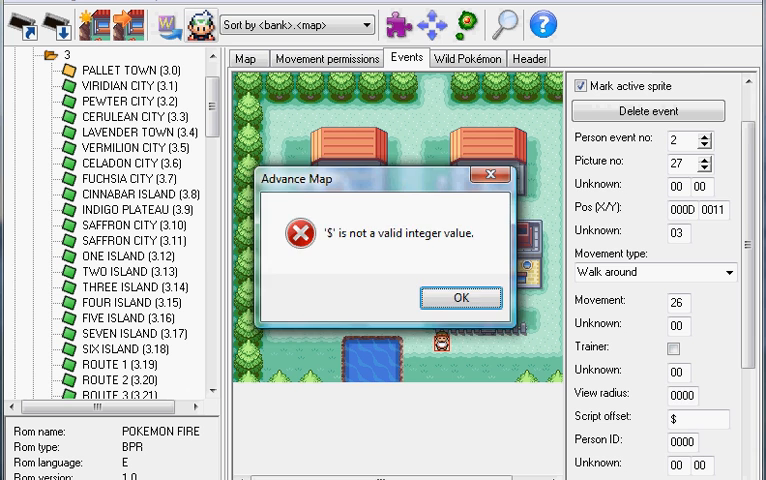
click(459, 298)
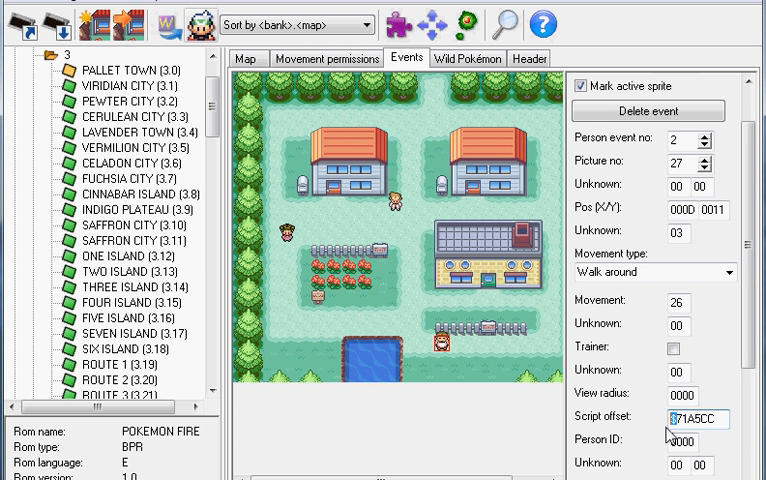
click(698, 418)
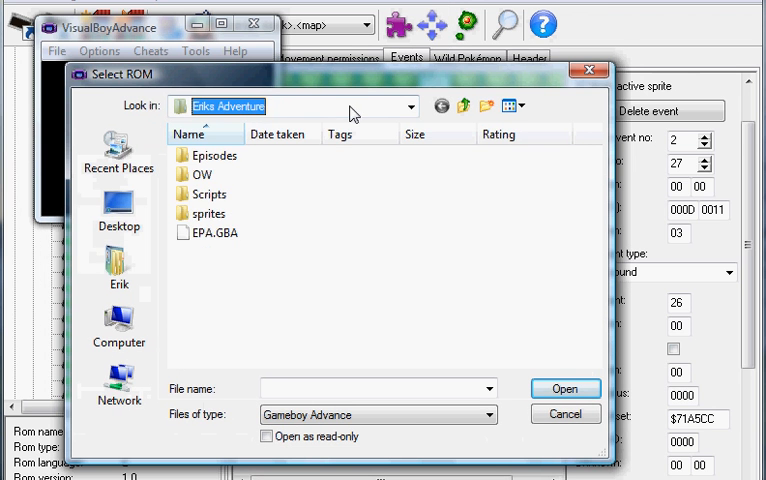
Step: Browse the Select ROM dialog toward the hacked ROM's folder
click(409, 106)
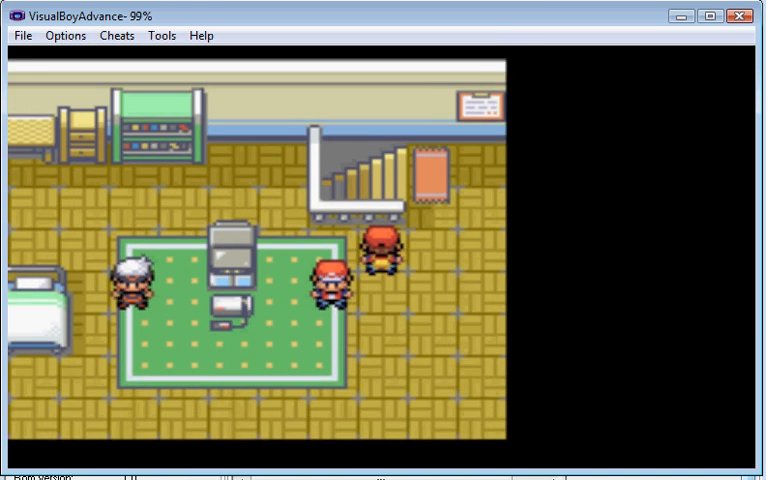
key(Down)
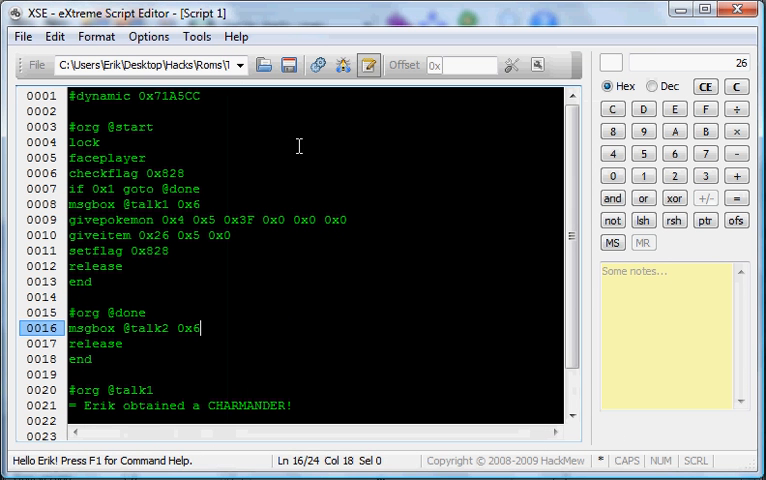
double_click(75, 142)
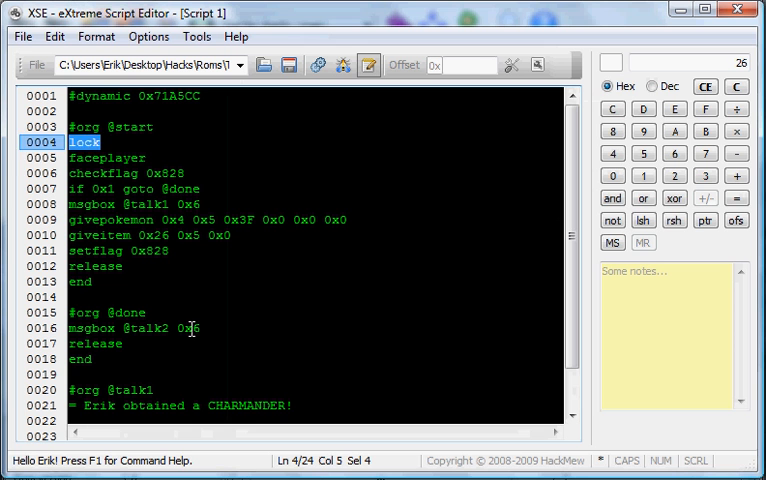
click(88, 142)
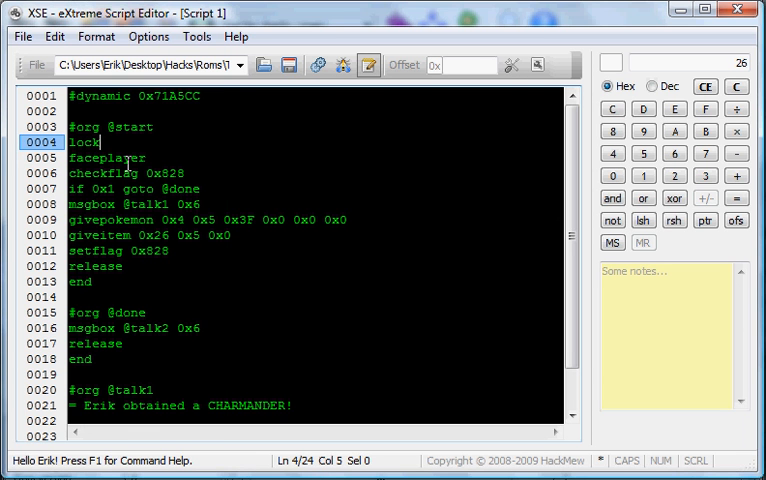
text(all)
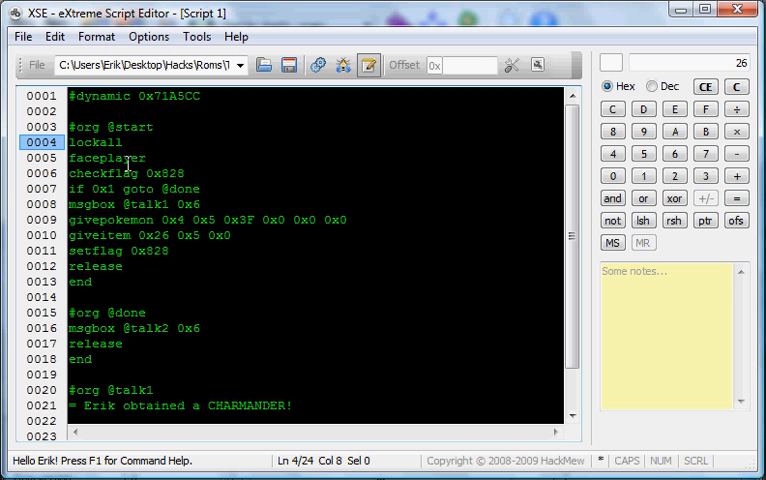
click(98, 266)
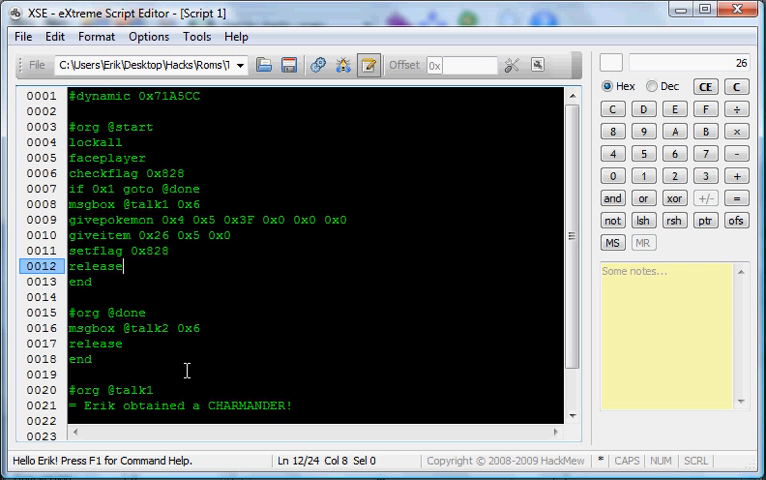
text(all)
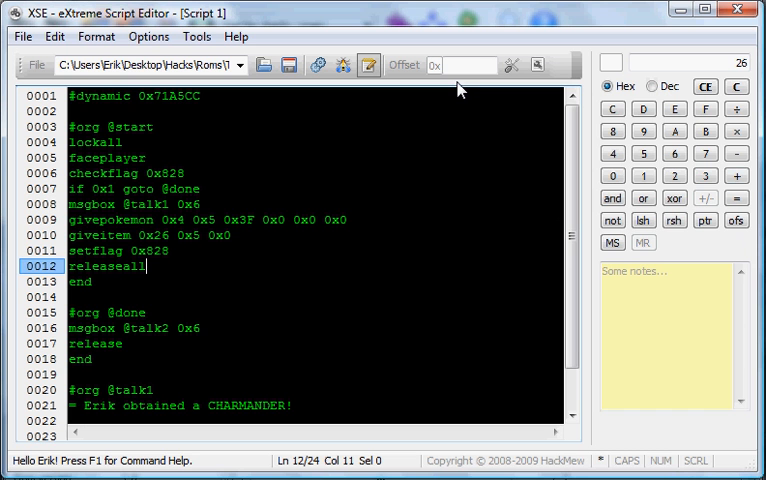
scroll(down, 3)
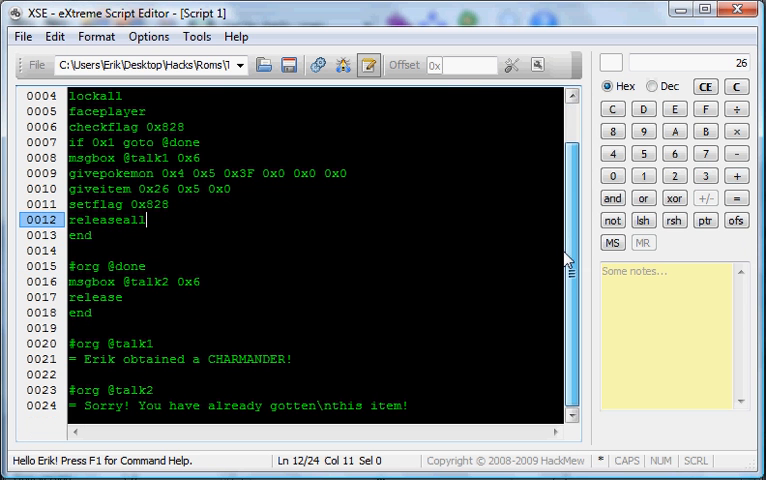
scroll(up, 3)
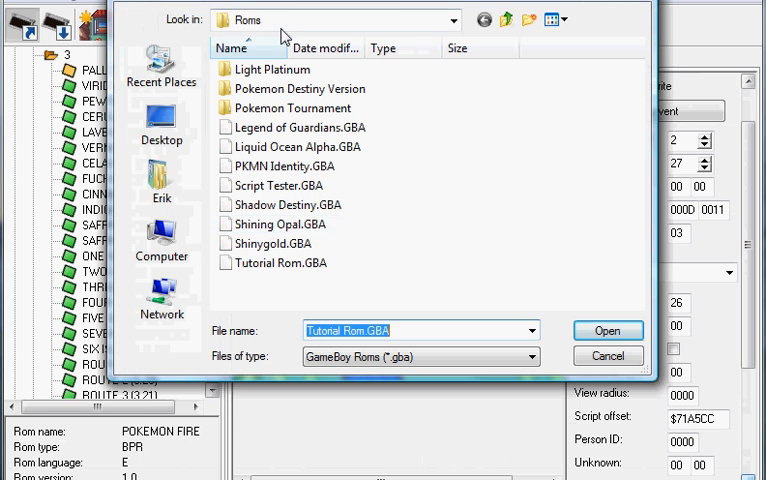
Step: Reload Tutorial Rom.GBA in Advance Map
click(607, 330)
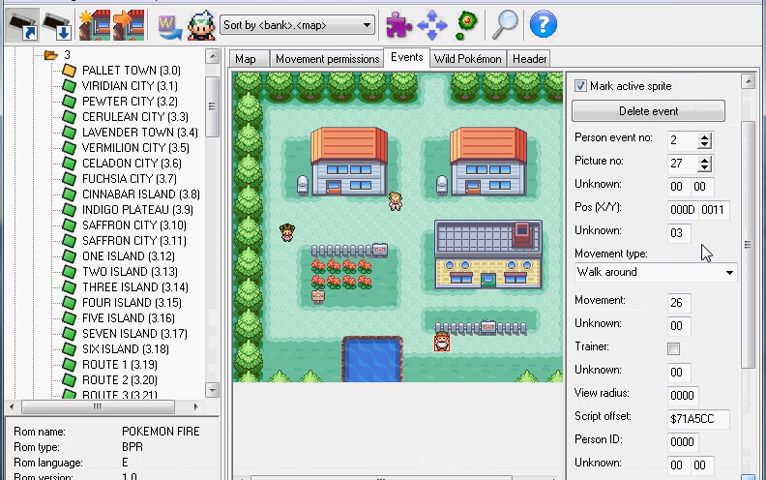